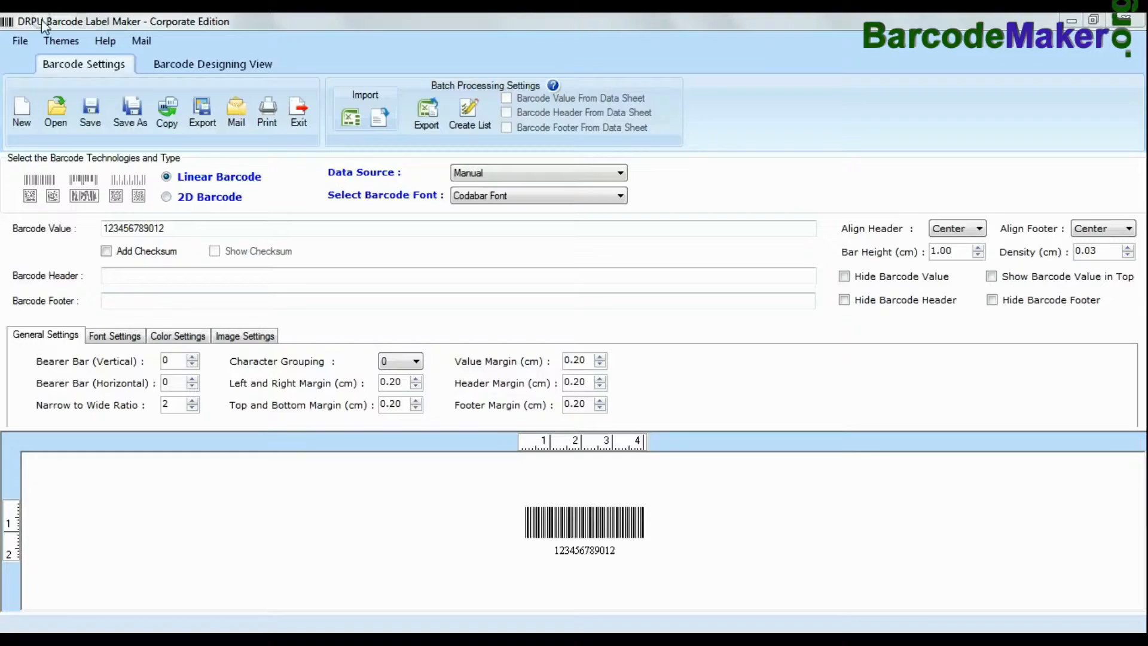
mouse_move(192, 30)
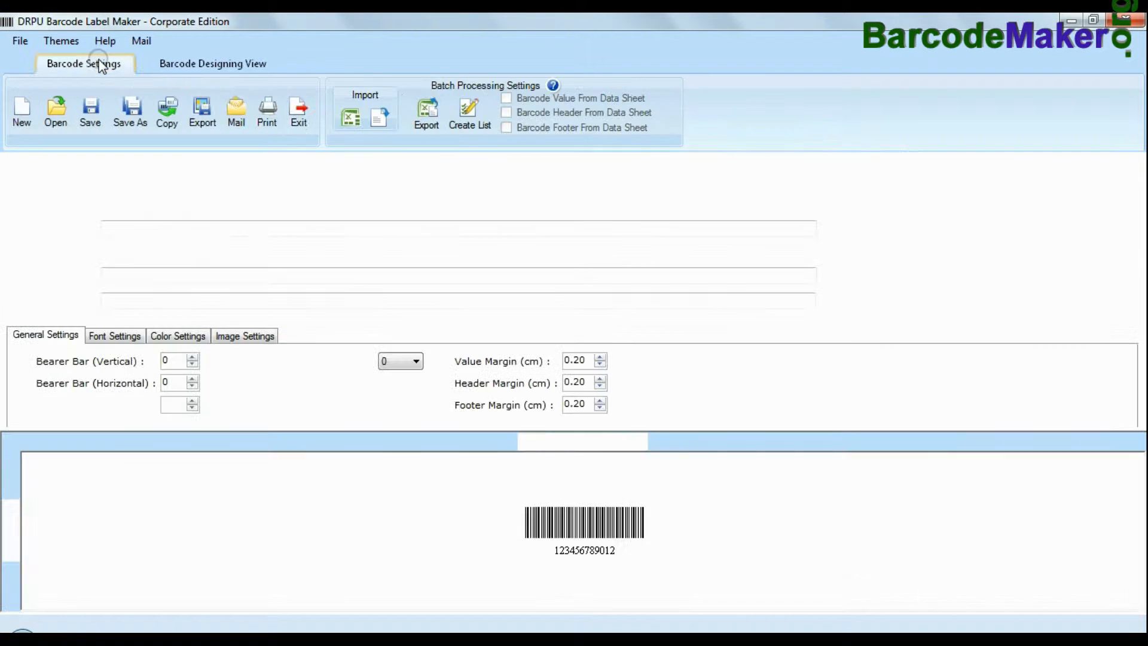
Step: Switch to 2D barcode types and choose the PDF417 symbology
left_click(538, 195)
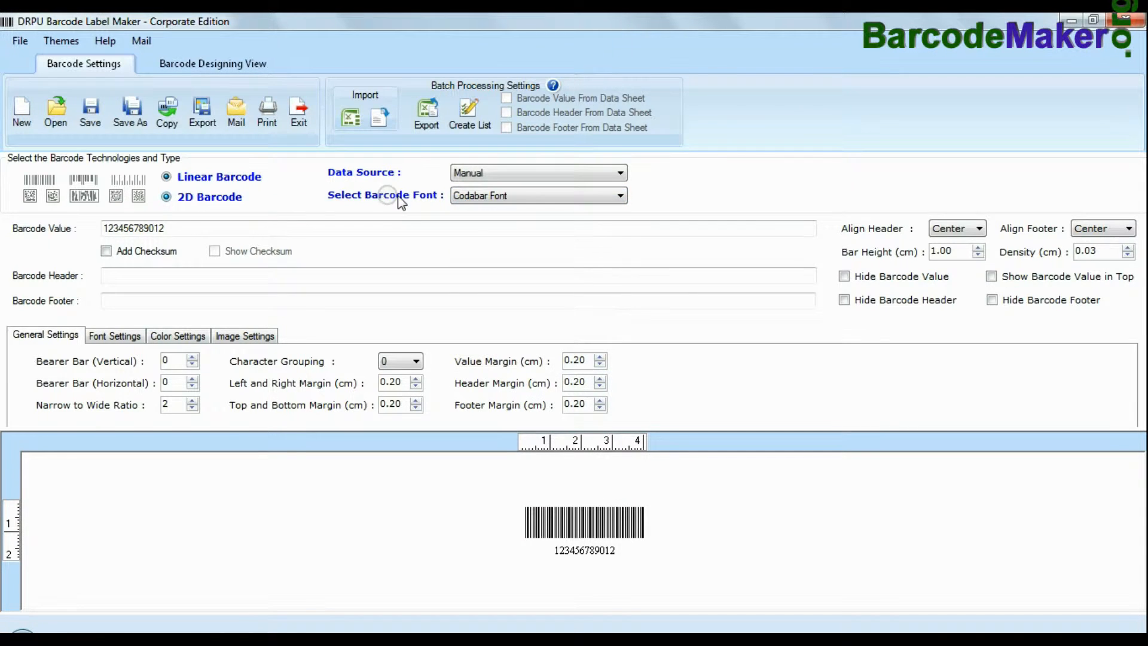
left_click(166, 197)
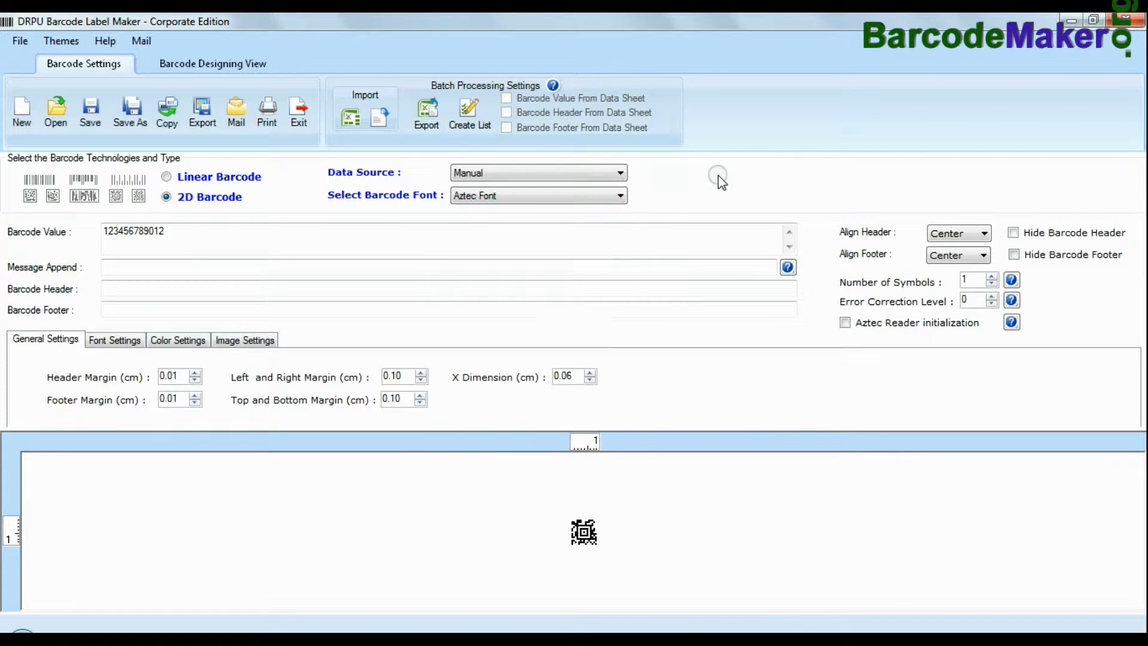
left_click(619, 195)
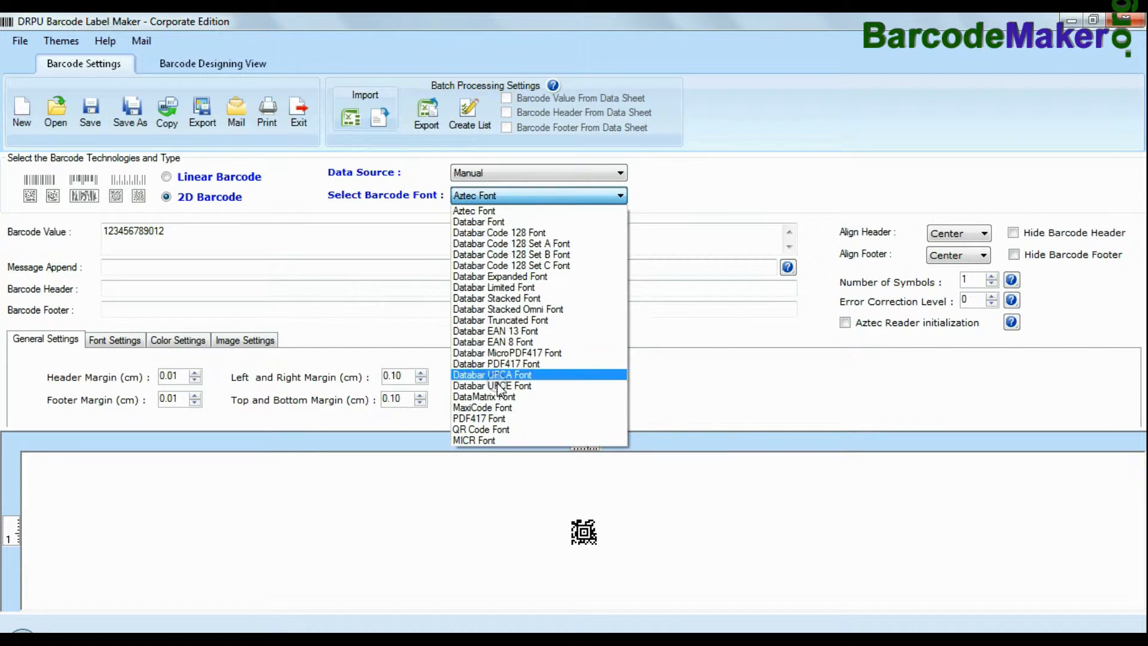
left_click(478, 417)
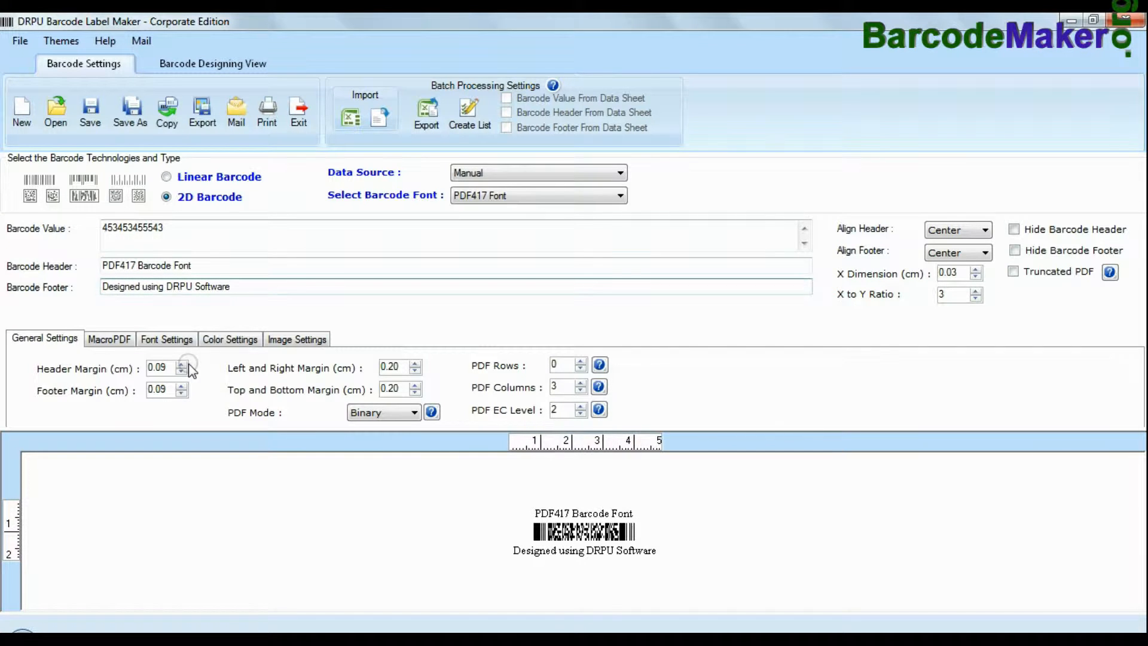
mouse_move(567, 364)
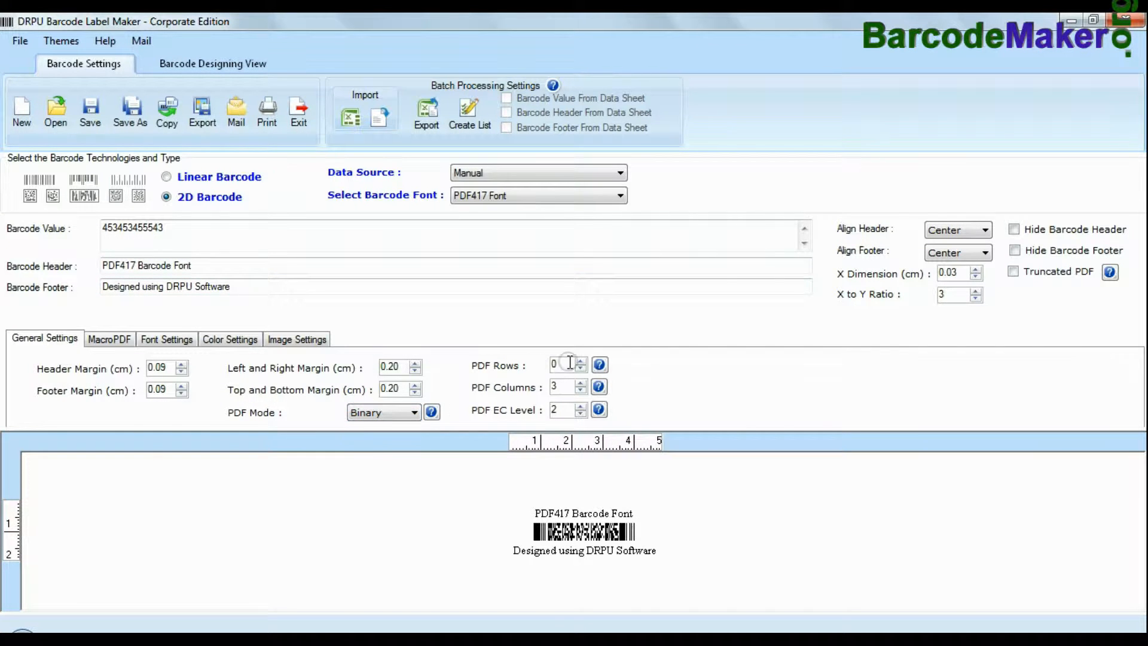
Step: Set X dimension to 0.06 cm, review Font/Color/Image tabs, and apply a 72 × 50 mm card
left_click(975, 268)
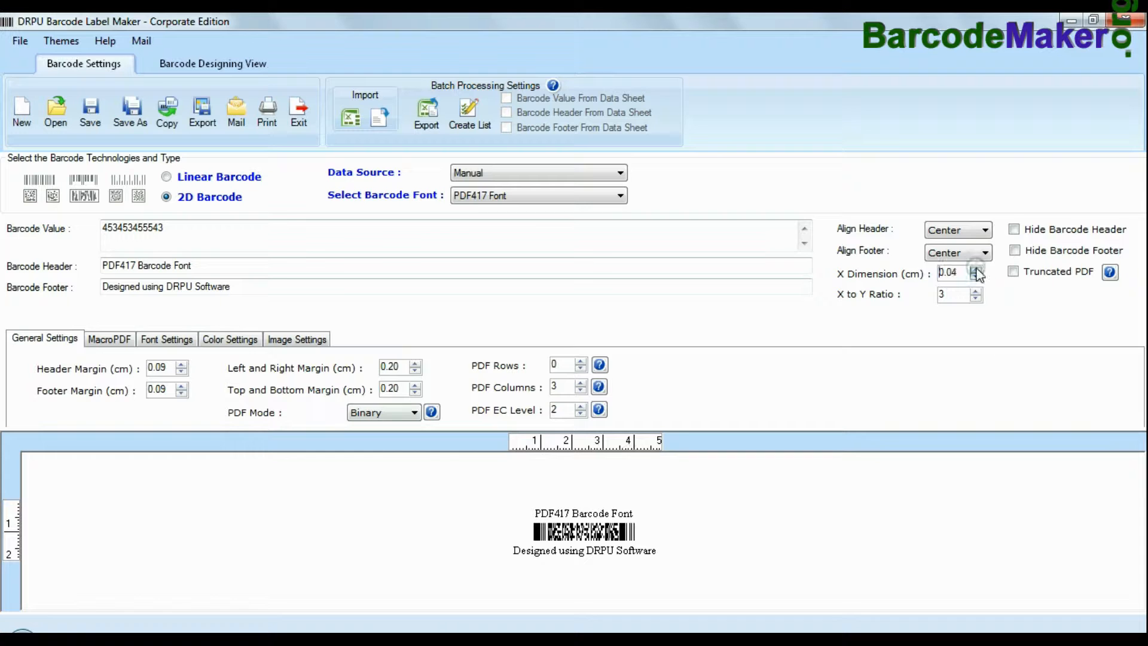
left_click(975, 269)
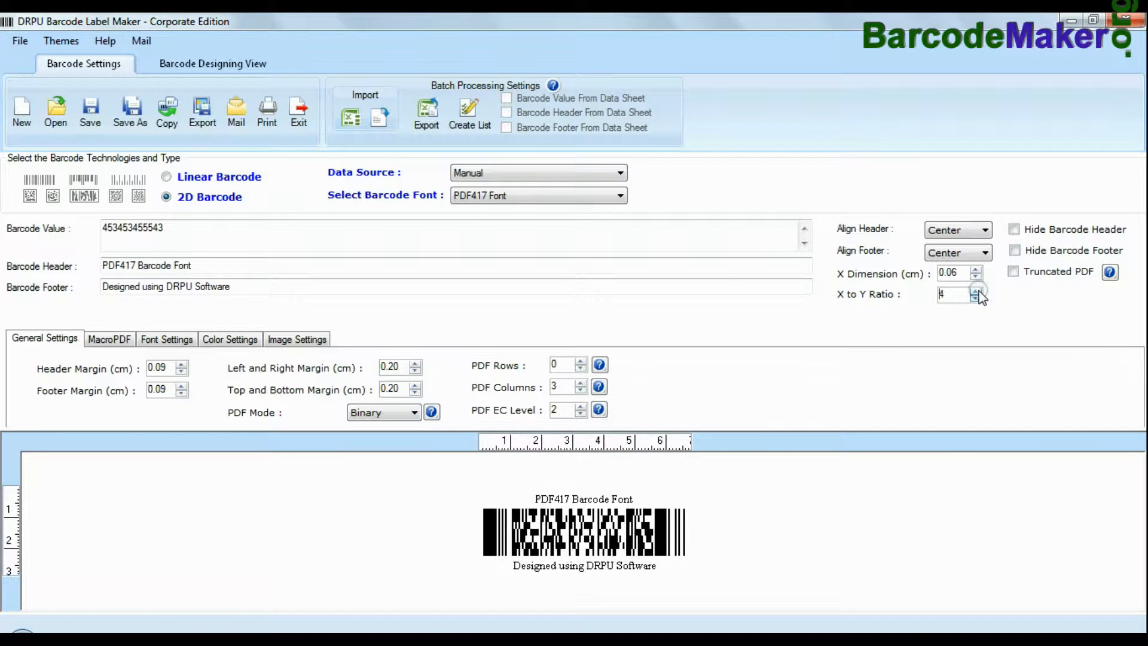
left_click(109, 338)
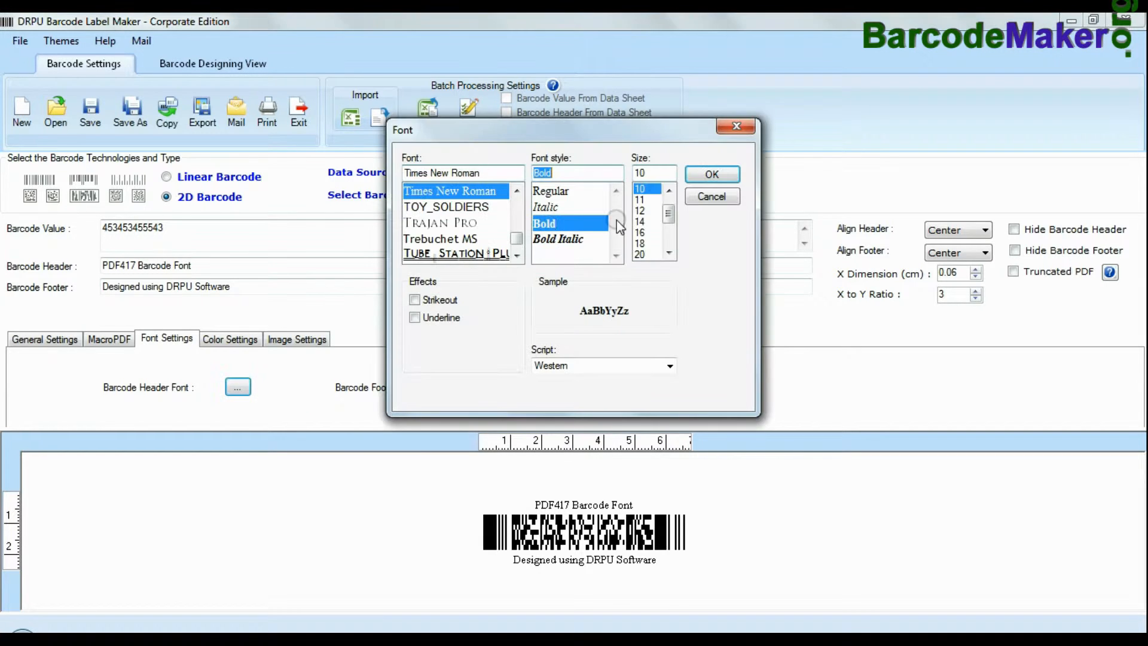
left_click(710, 174)
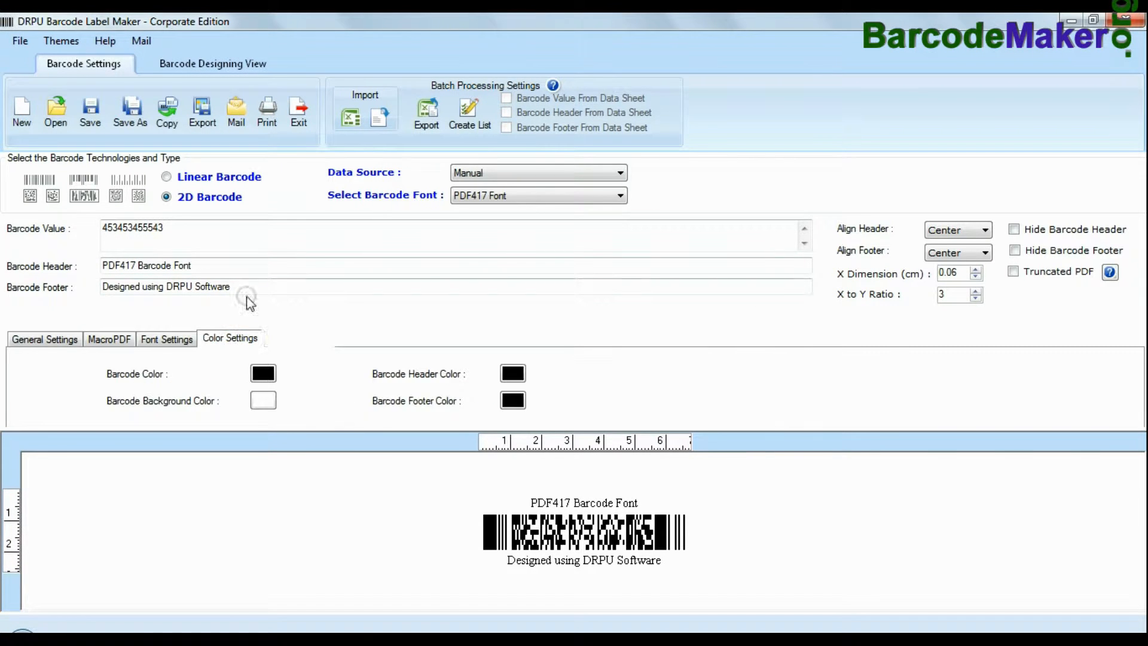
left_click(297, 337)
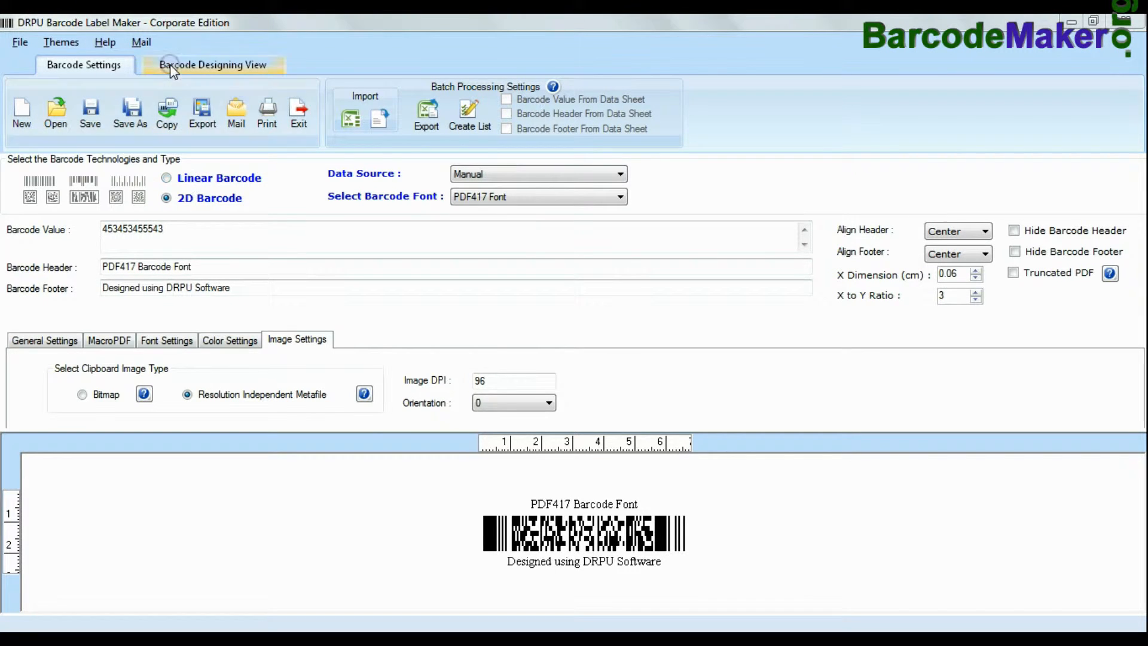
mouse_move(264, 66)
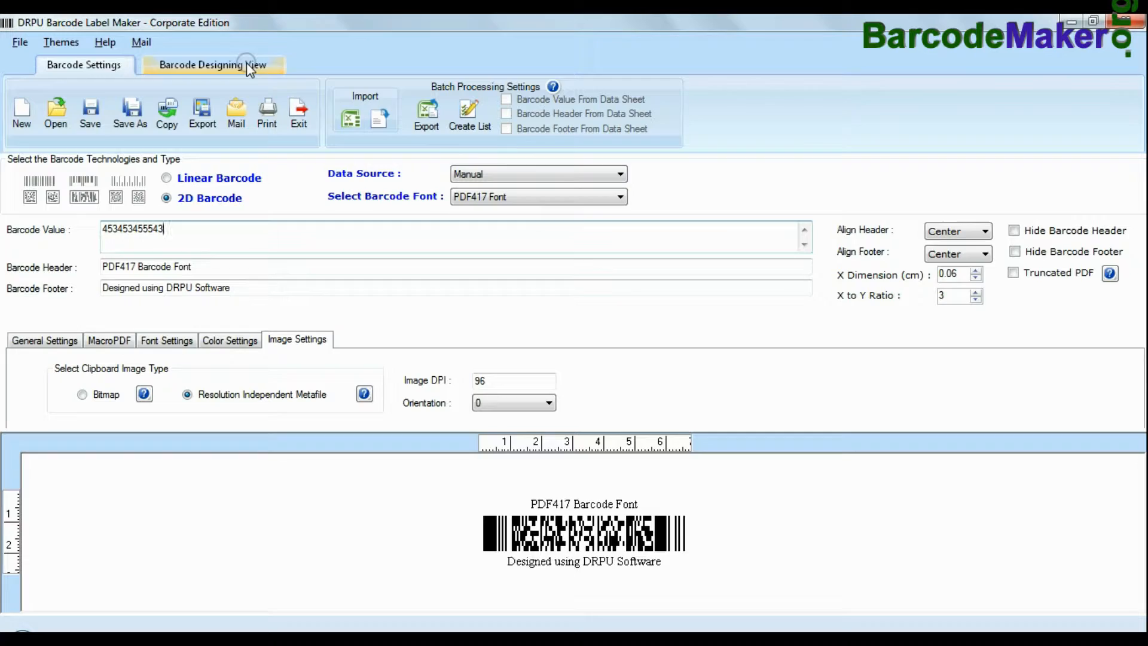
left_click(211, 65)
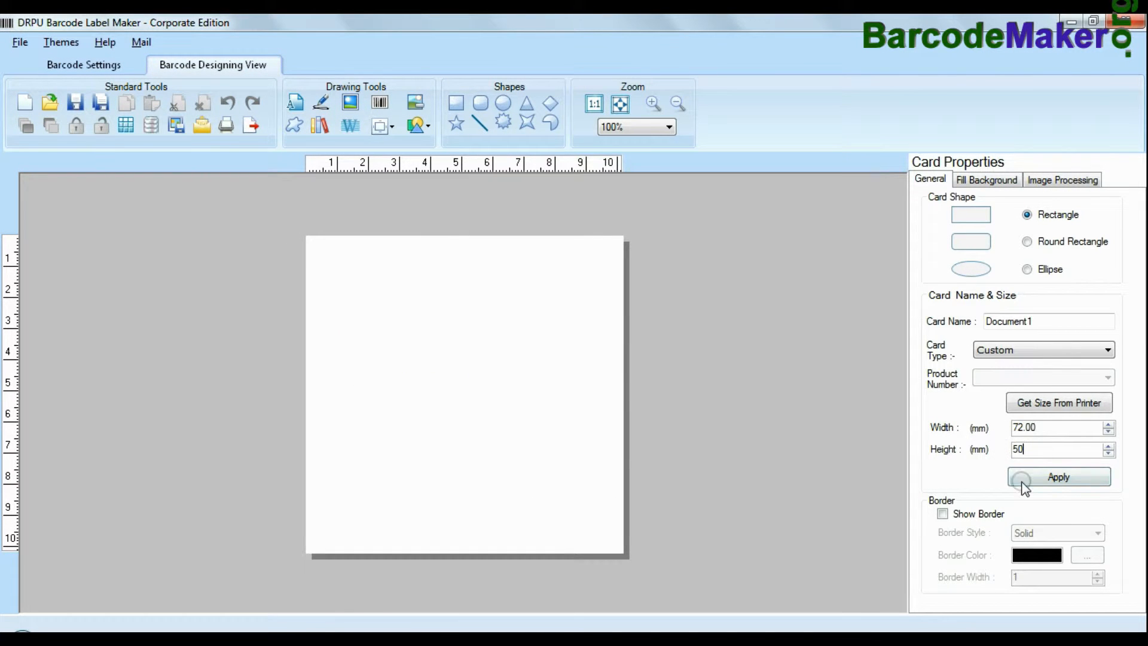
left_click(1057, 476)
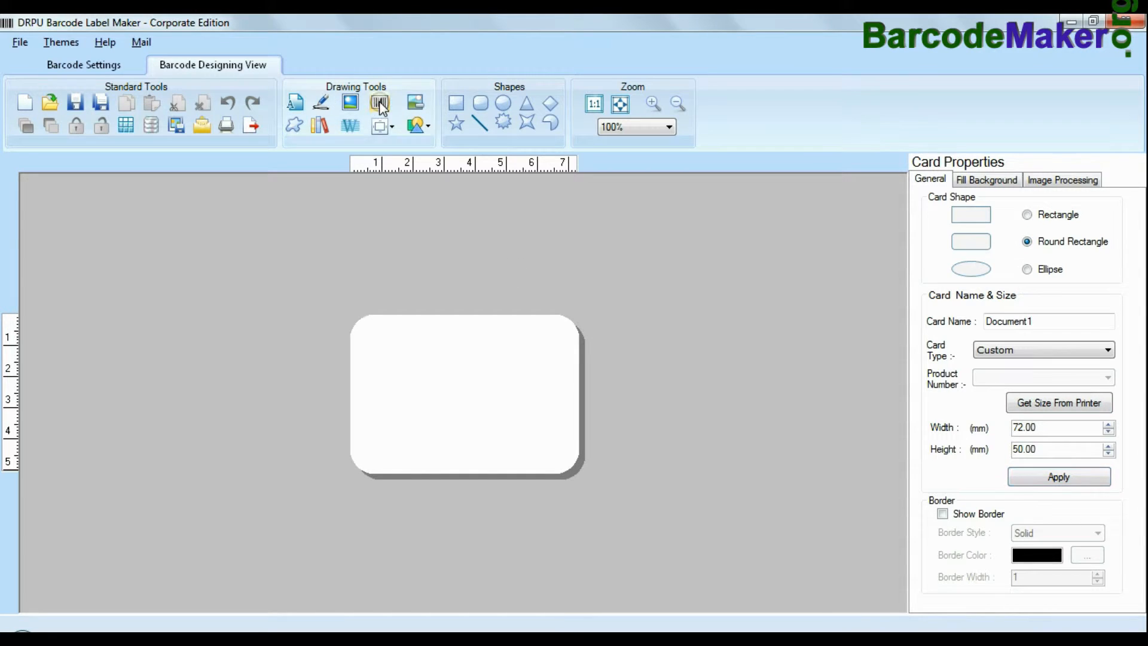
Step: Add a PDF417 barcode to the card with footer 'Designed using DRPU Software'
left_click(379, 101)
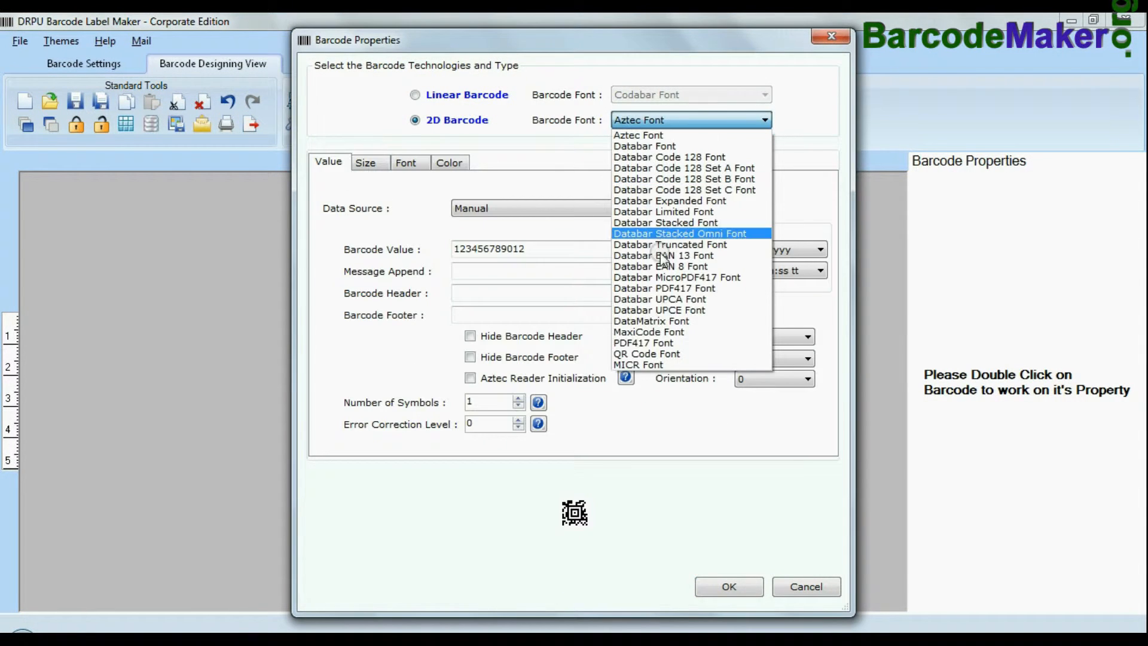
left_click(643, 342)
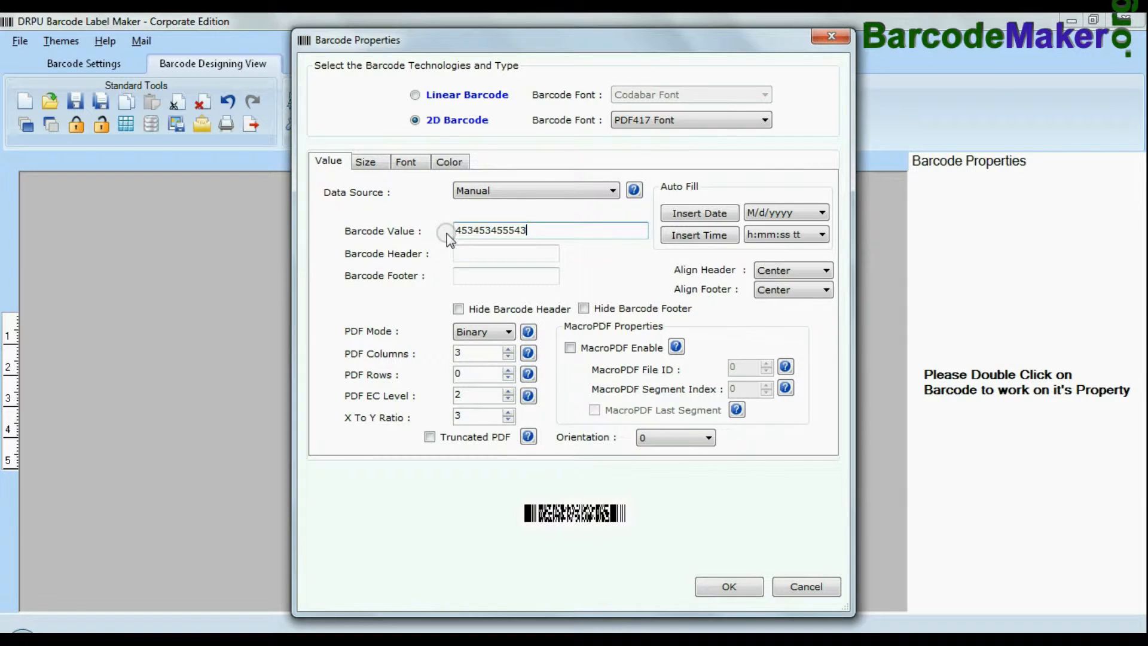
type("PDF417 Barcode Fon")
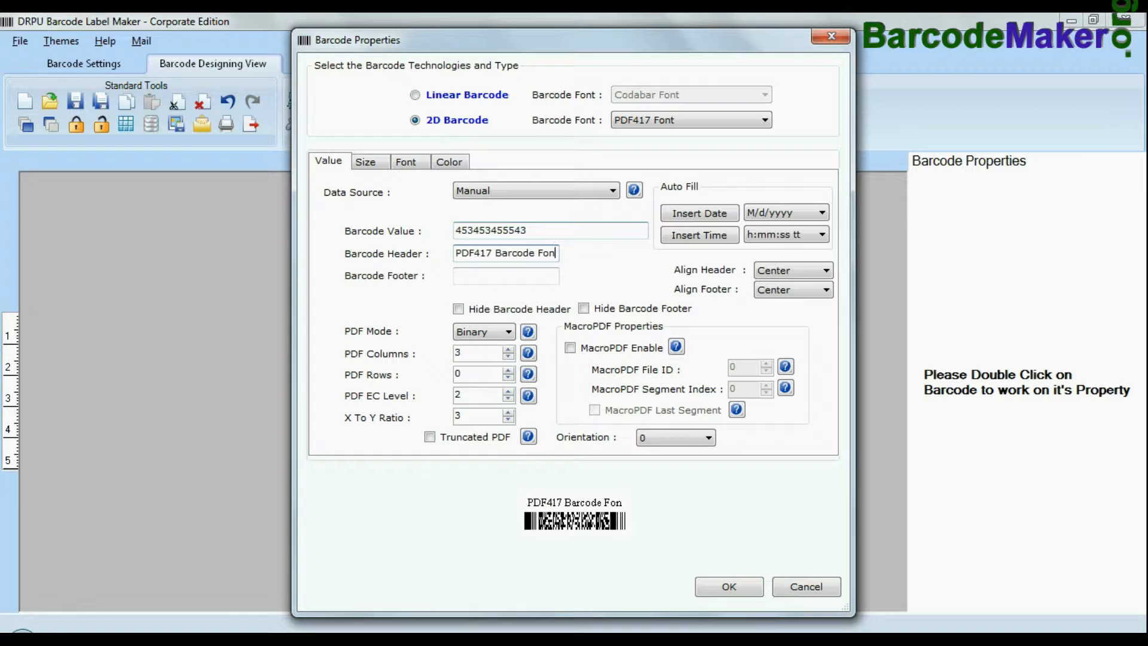
type("Designed using")
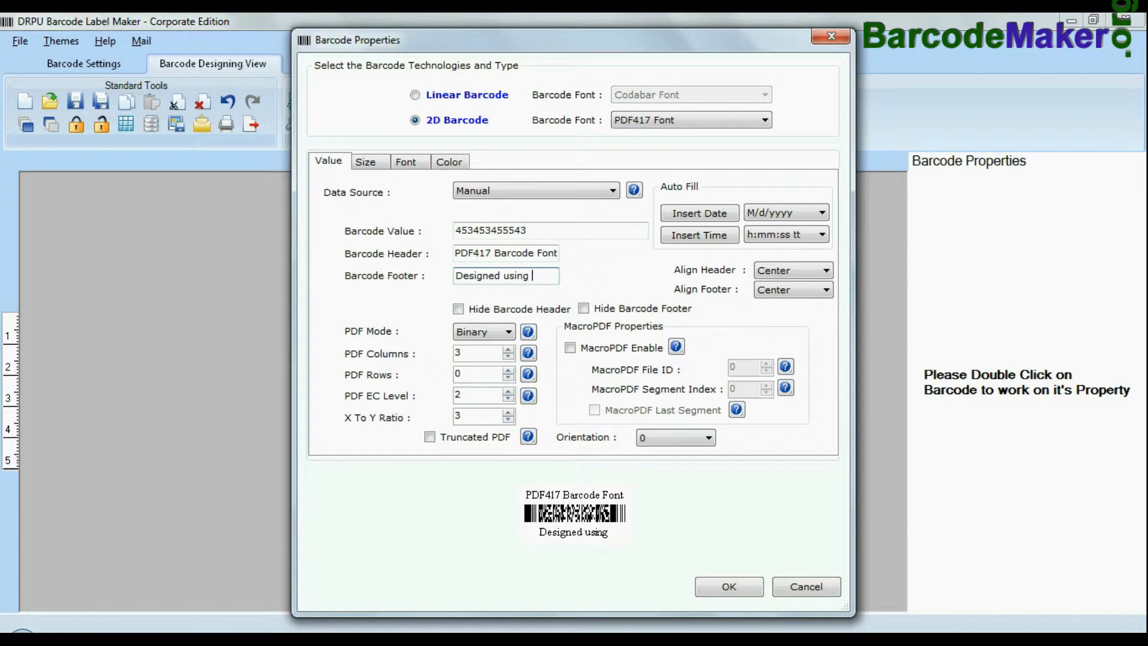
type("DRPU Software")
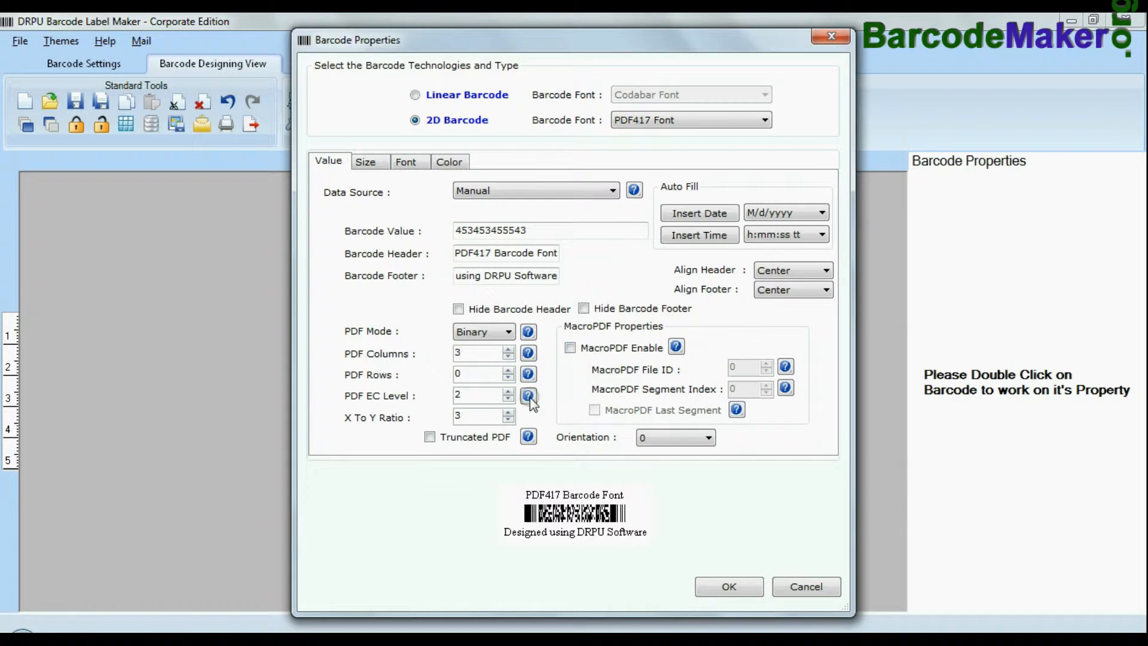
Step: Try 90° orientation, widen the card barcode to 0.06 cm X dimension, and set the footer font
left_click(705, 437)
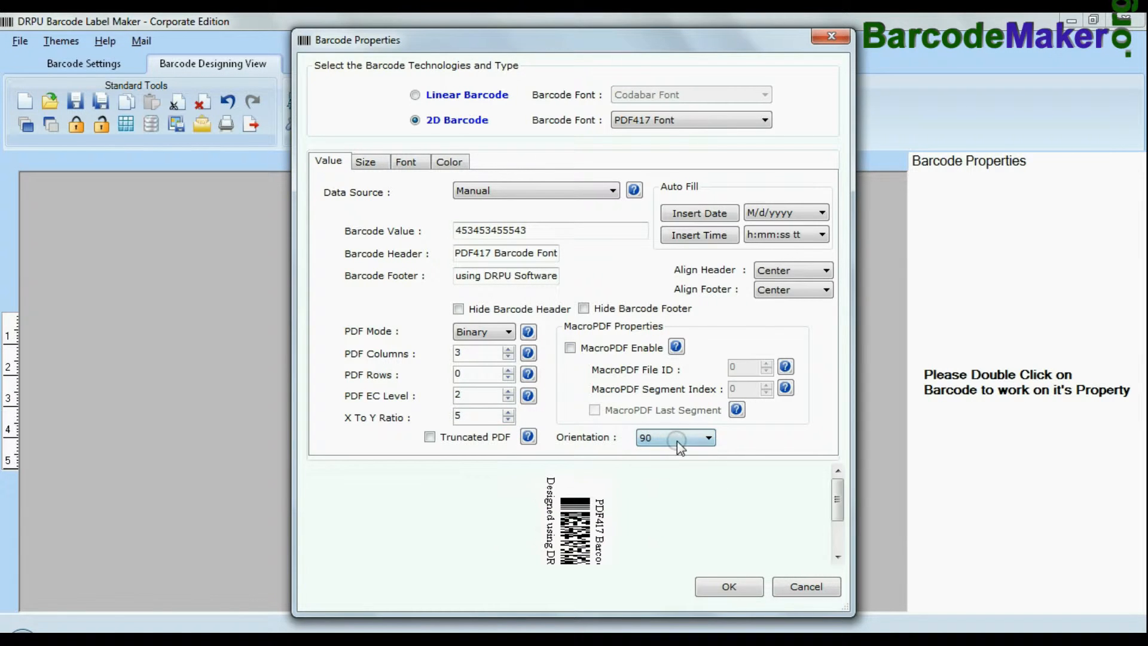
left_click(366, 161)
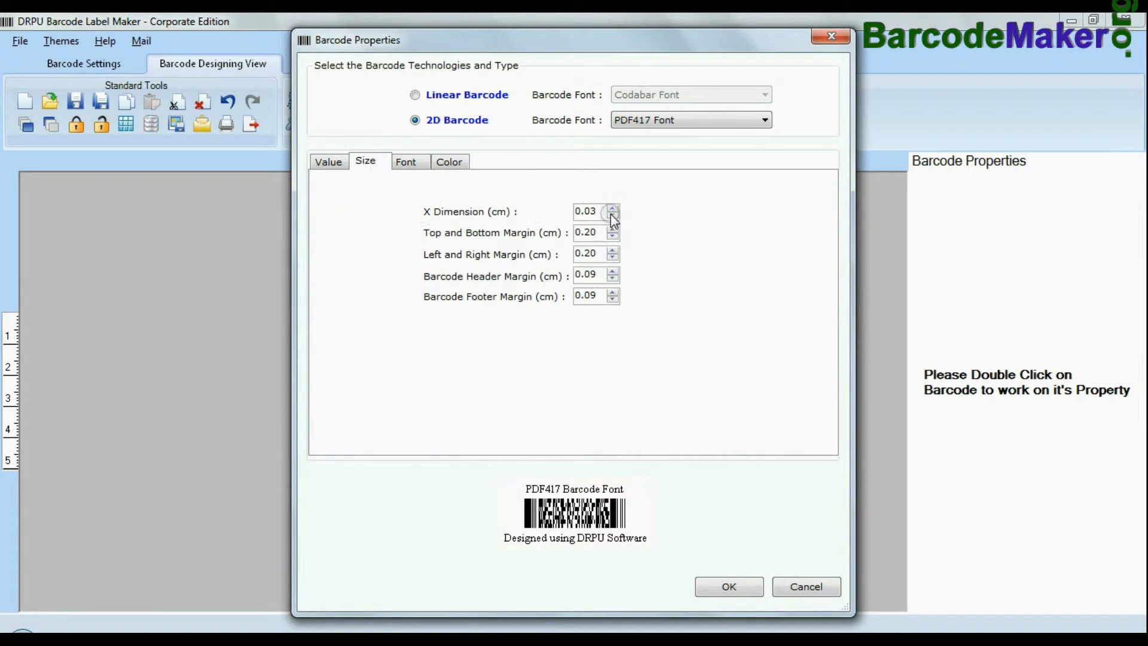
left_click(613, 208)
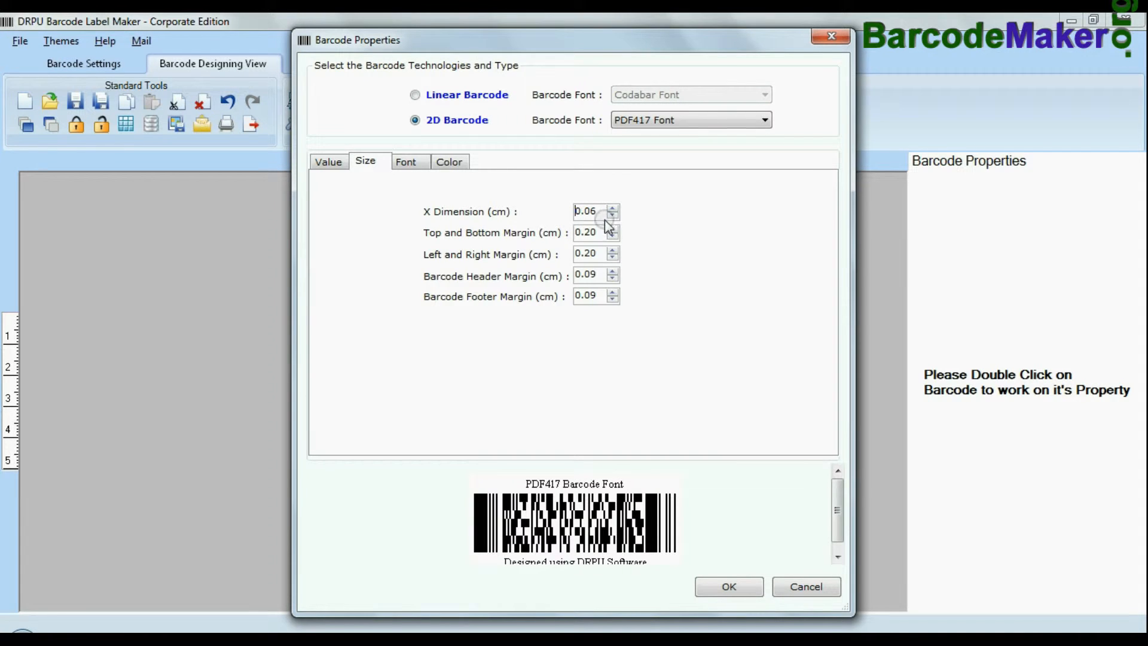
left_click(405, 160)
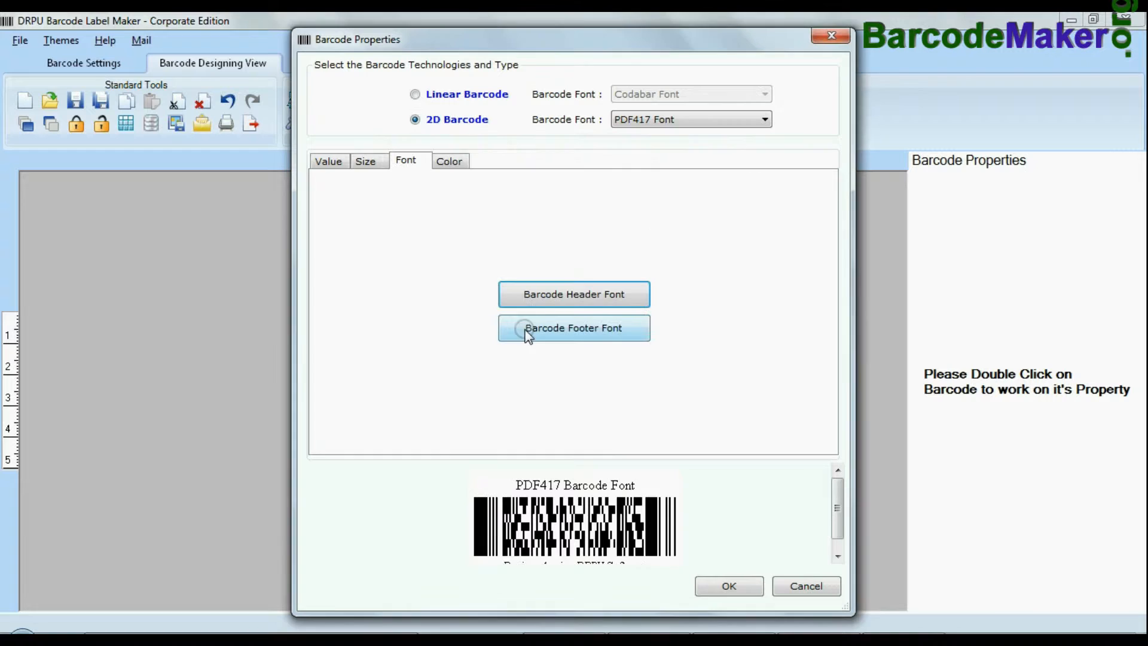
left_click(449, 161)
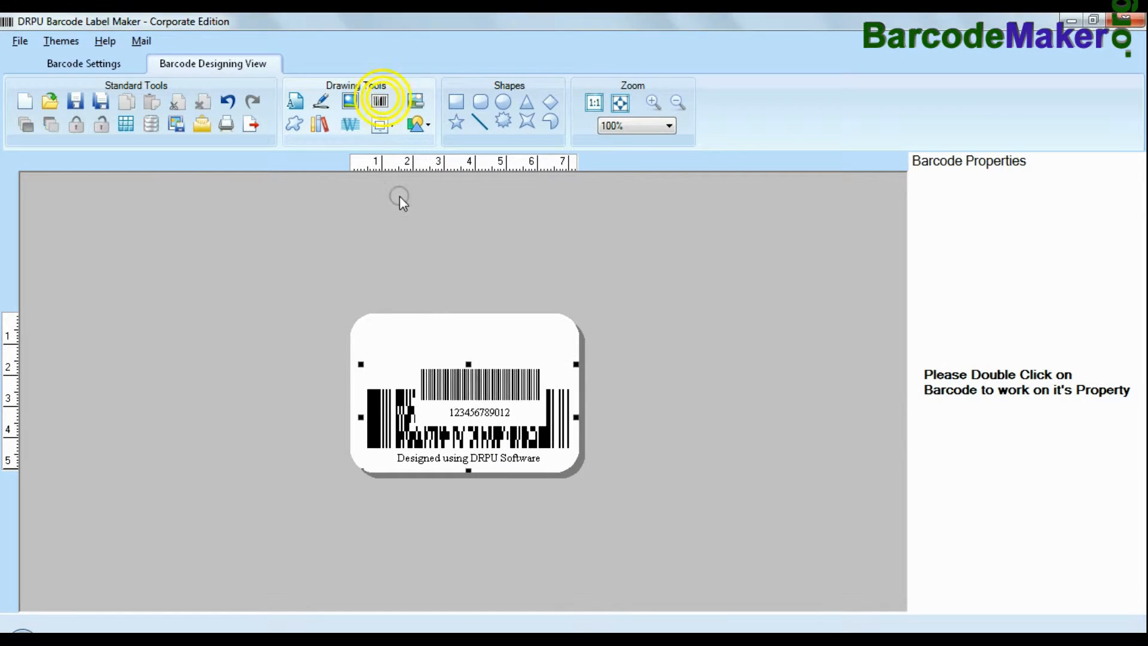
Step: Add a 'Sample of:' text header at Microsoft Sans Serif 14.25 and reposition it
left_click(379, 101)
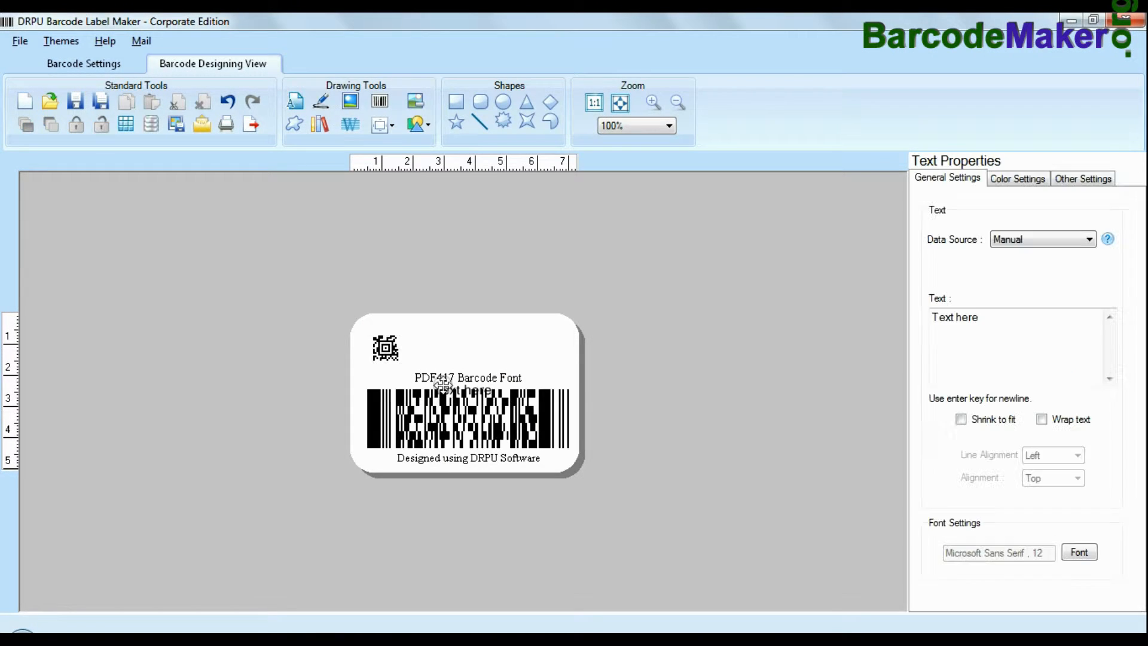
type("Sample of:")
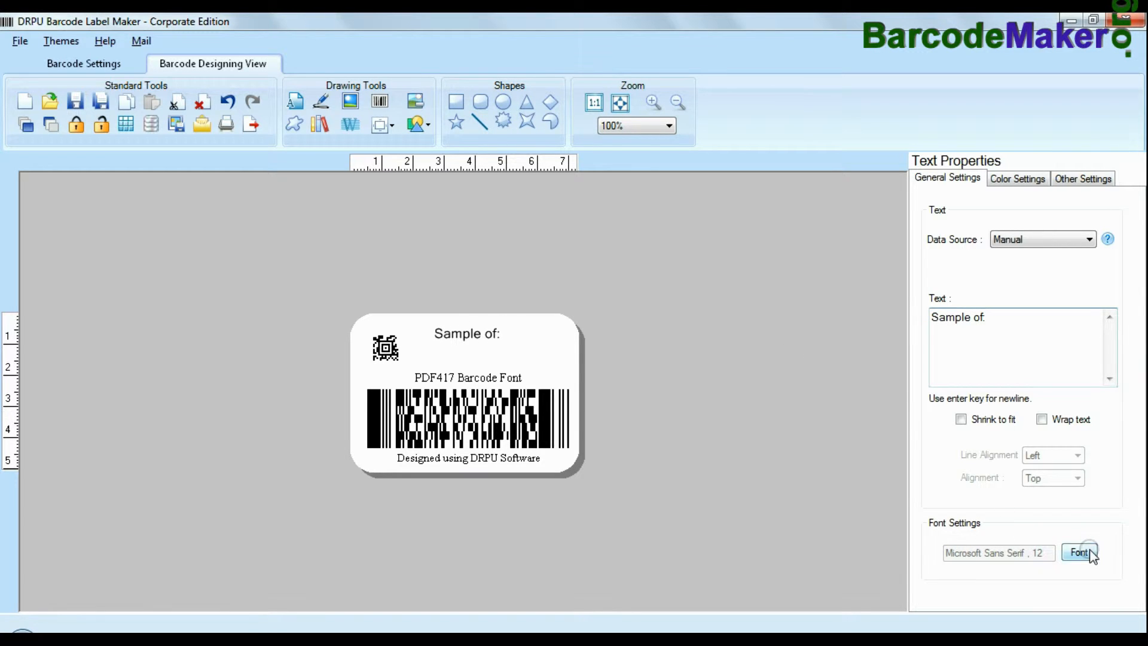
left_click(1078, 551)
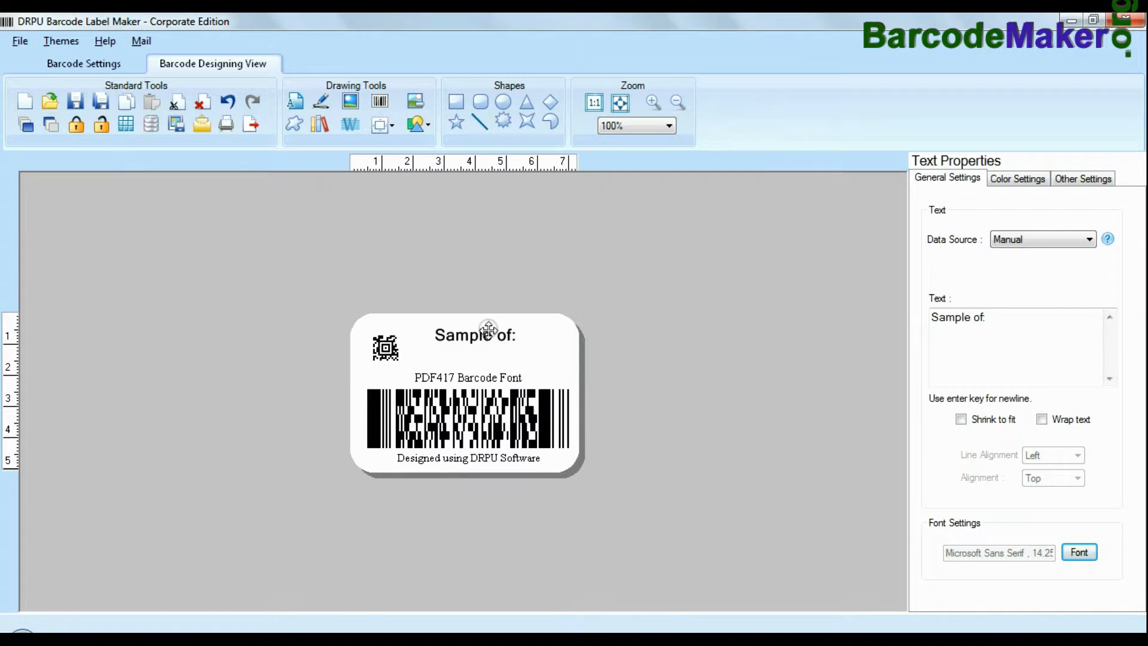
left_click(474, 350)
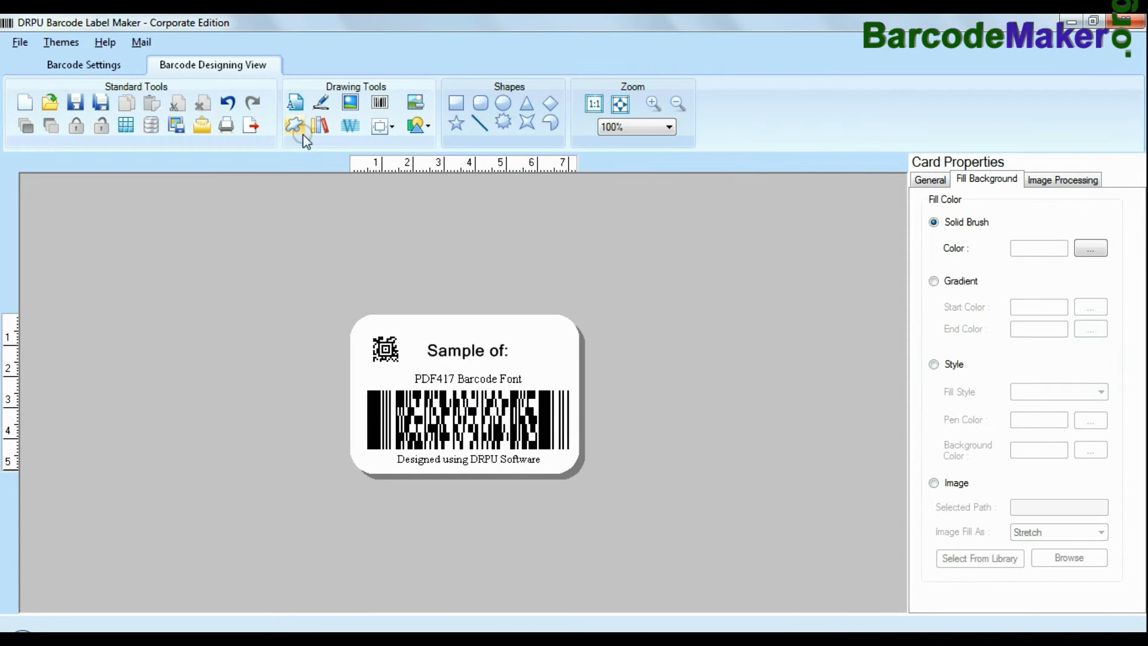
Step: Browse the custom shapes library to the Vehicles category
left_click(294, 125)
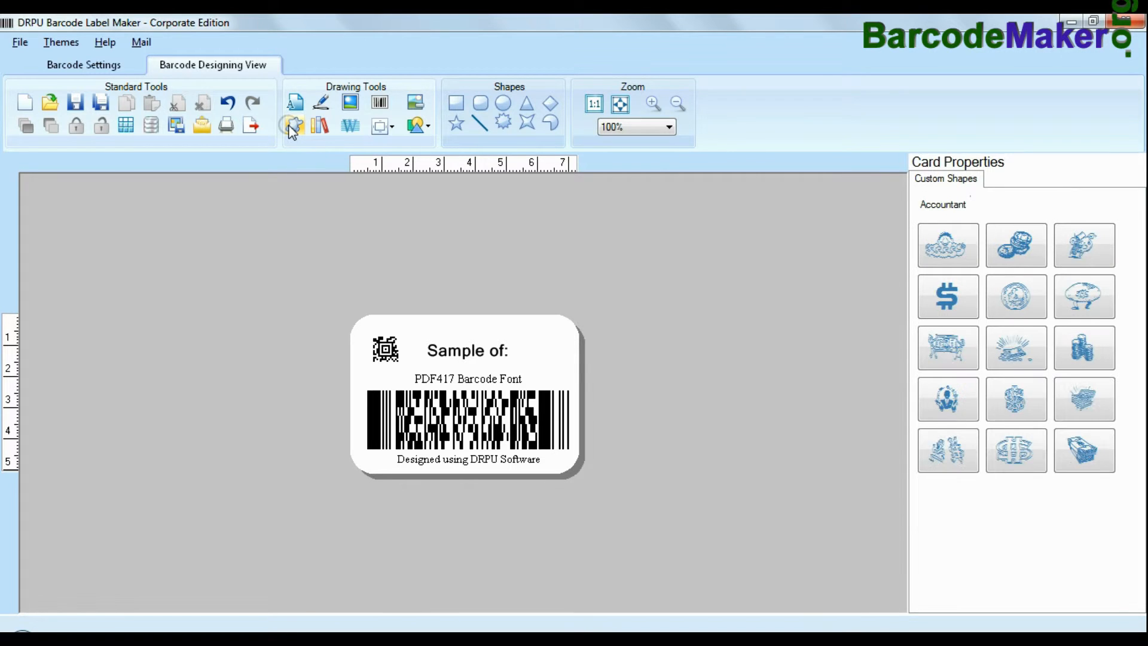
left_click(1018, 204)
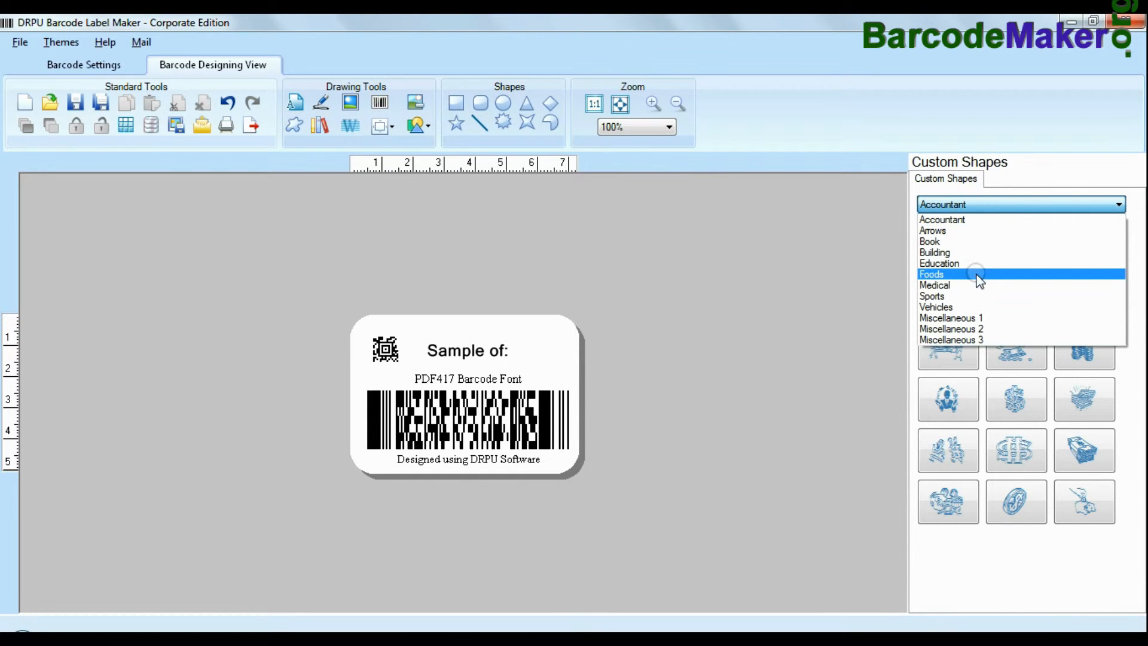
left_click(936, 306)
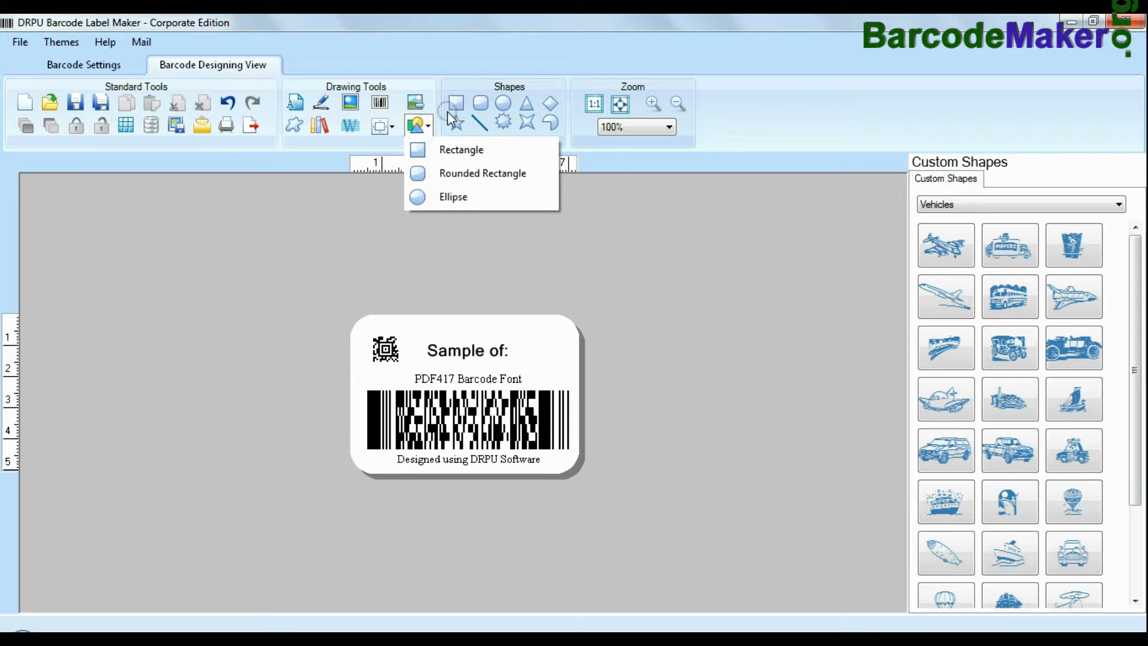
left_click(453, 196)
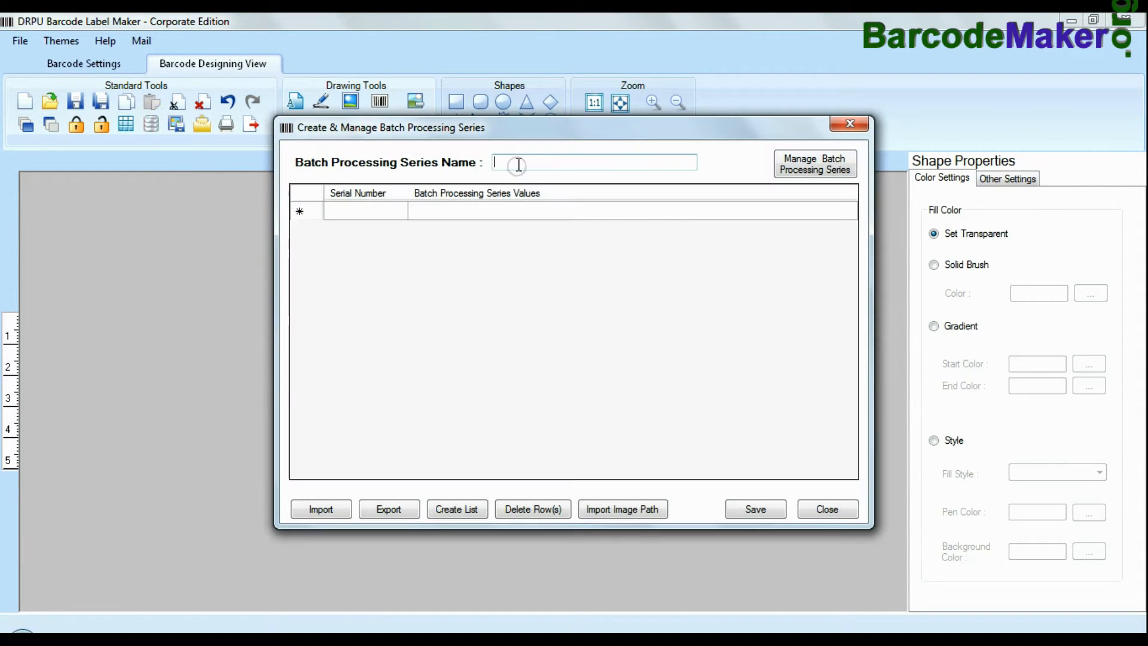
Step: Name the batch series 'List 1' and enter the ABC prefix for a new list
type("List 1")
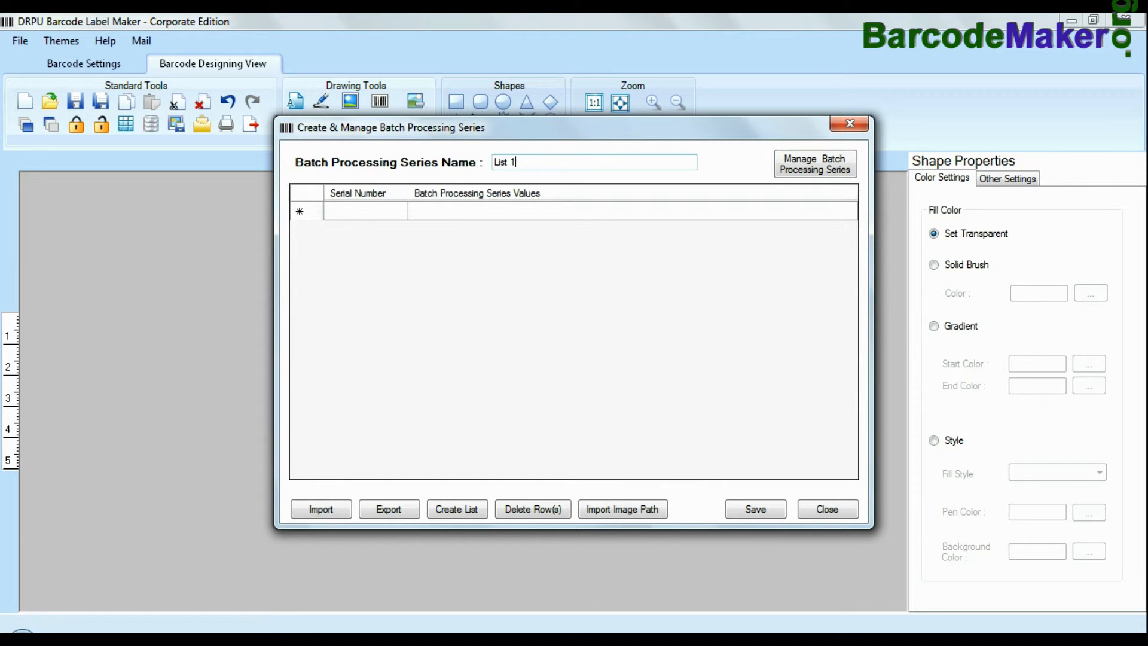
left_click(456, 509)
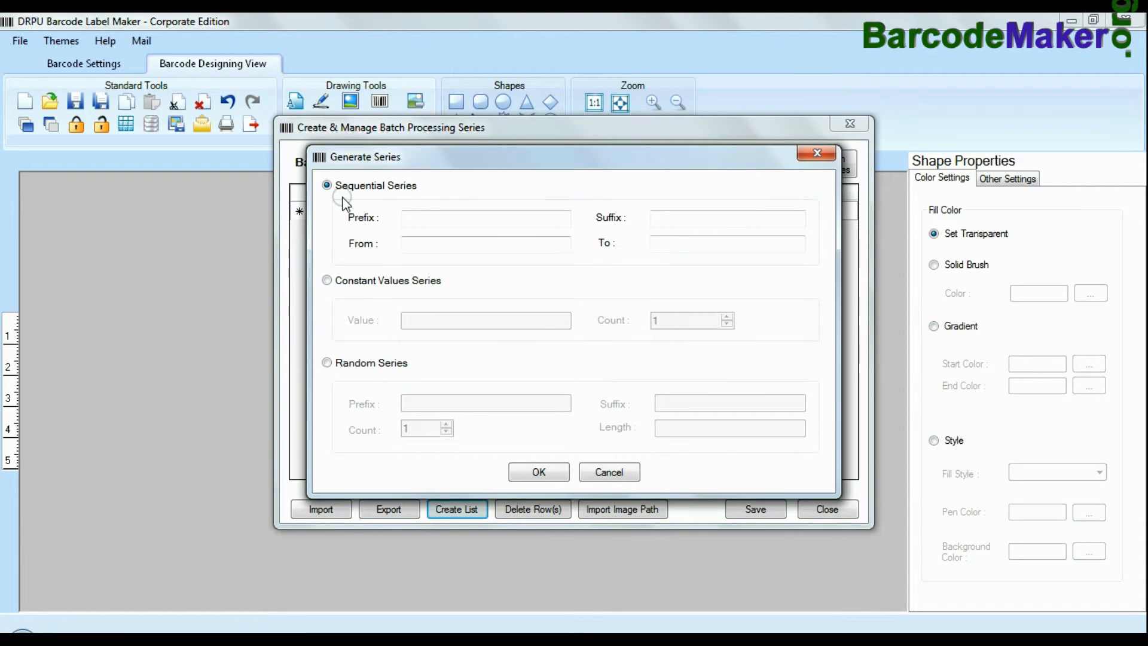
mouse_move(334, 348)
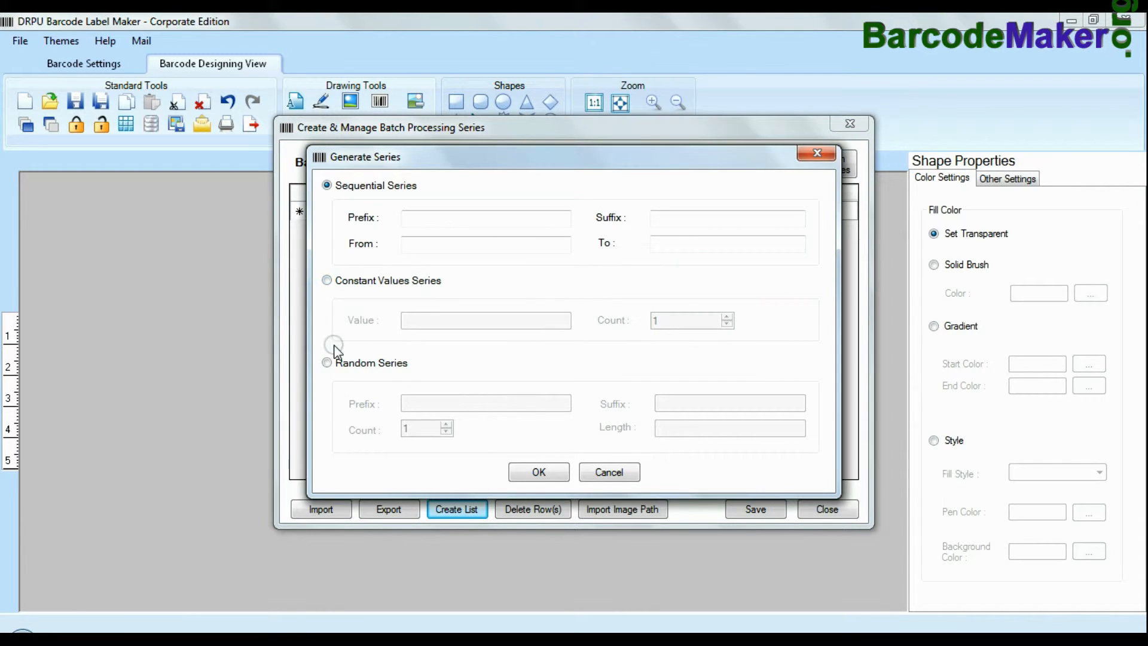
type("ABC")
type("1")
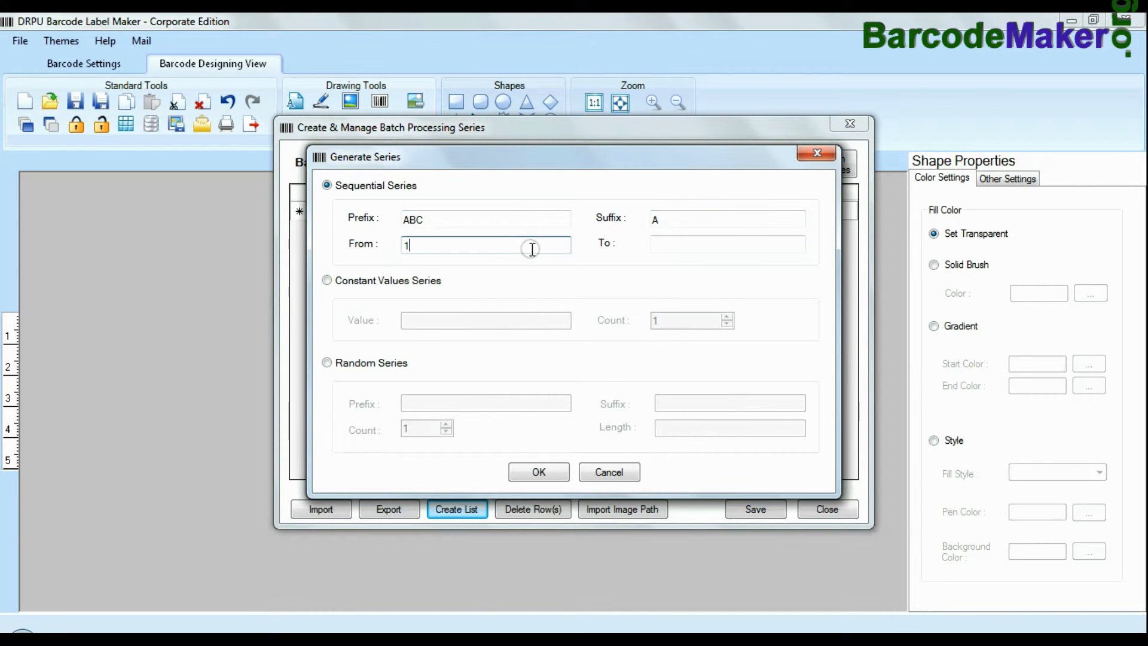
Step: Generate values ABC1A to ABC10A, close the series manager, and open Export Card
left_click(538, 472)
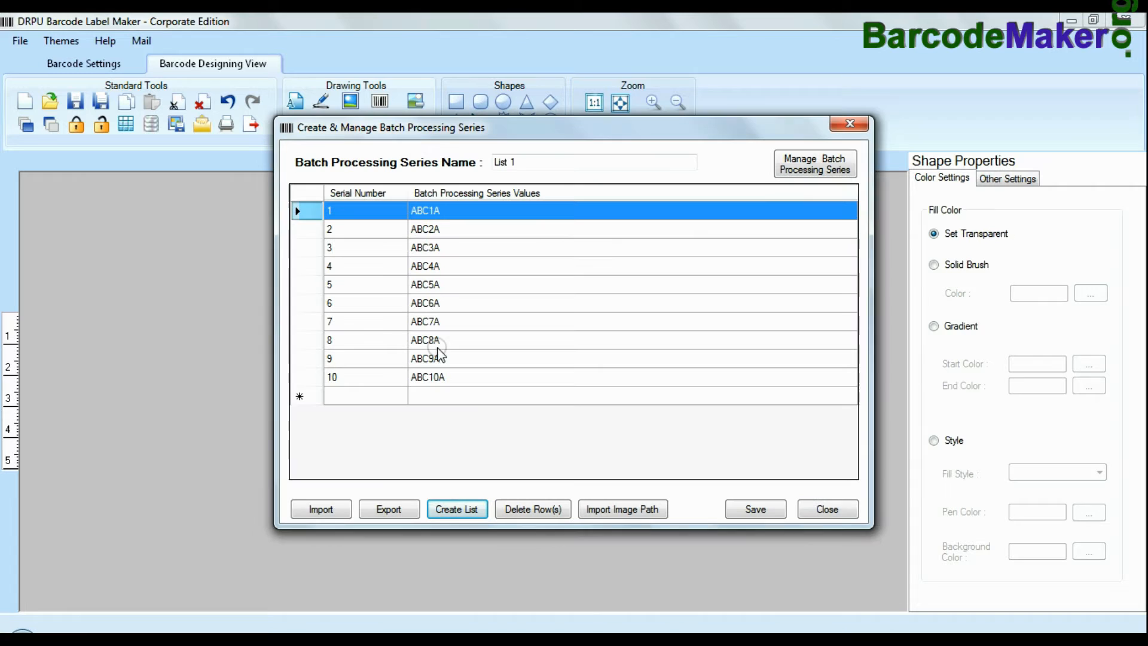
mouse_move(388, 509)
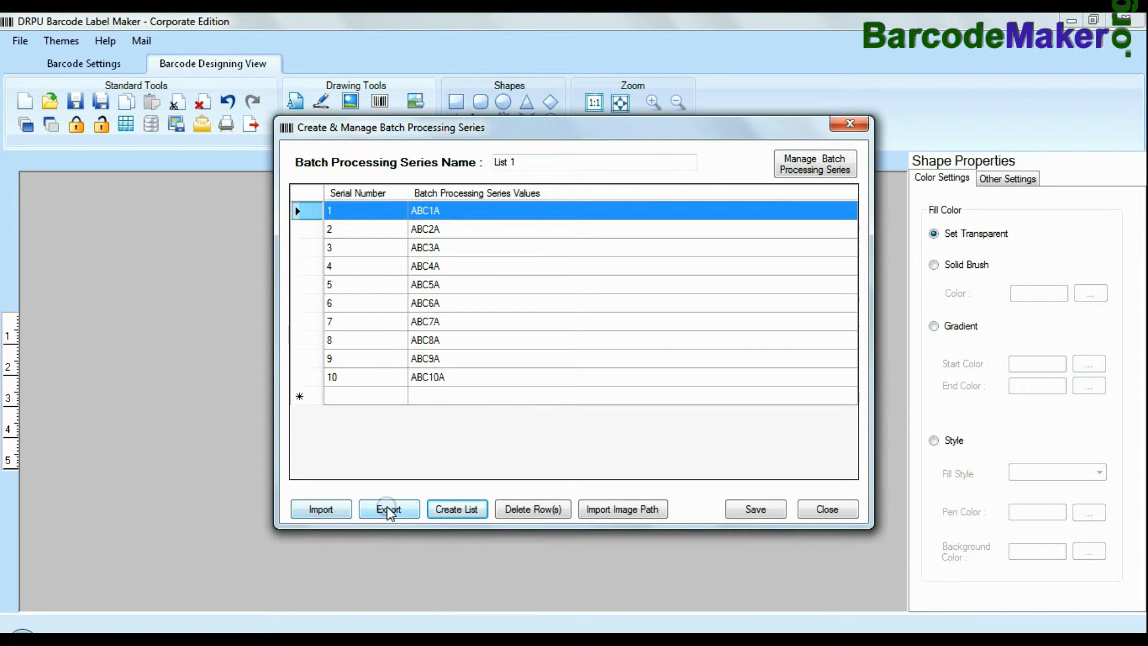
mouse_move(827, 509)
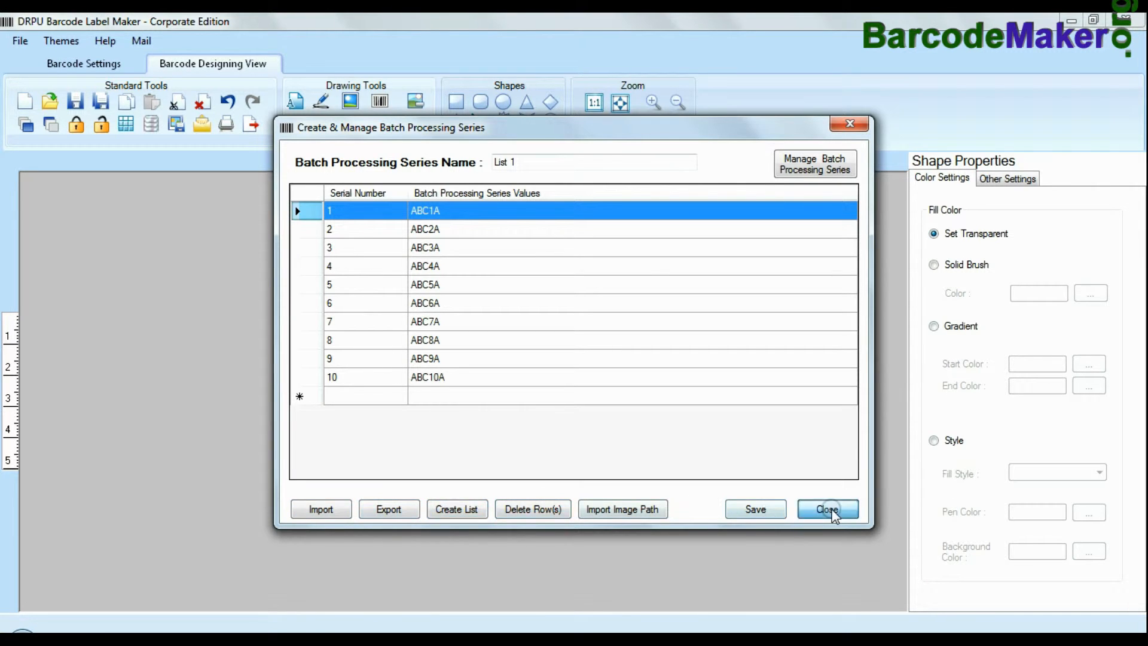
left_click(826, 509)
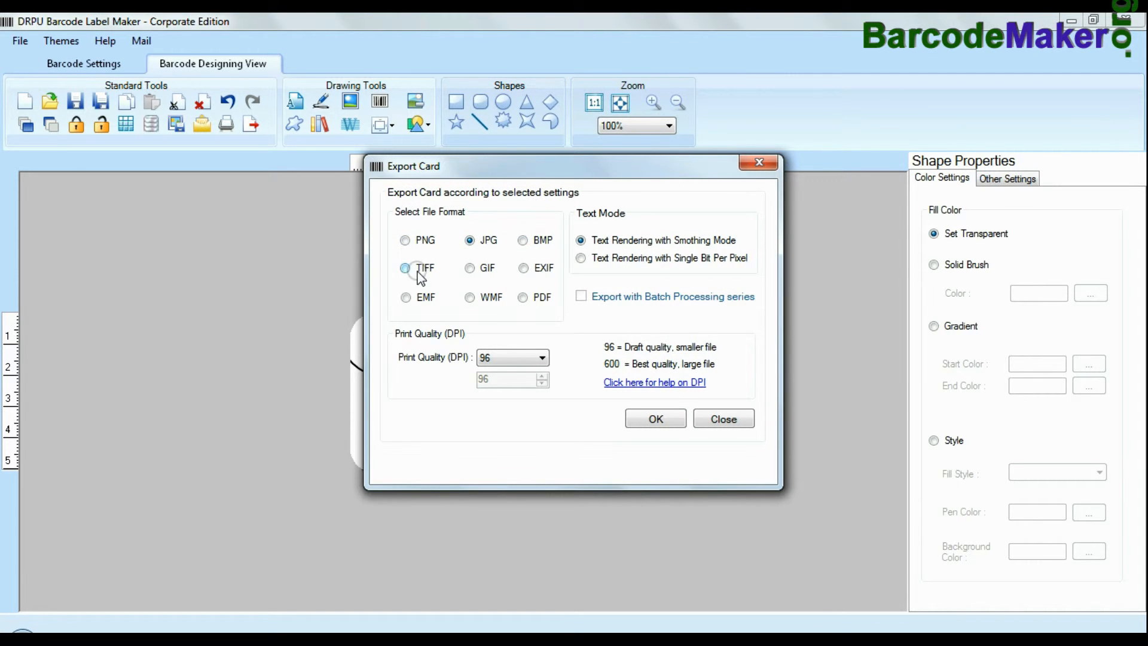
left_click(405, 297)
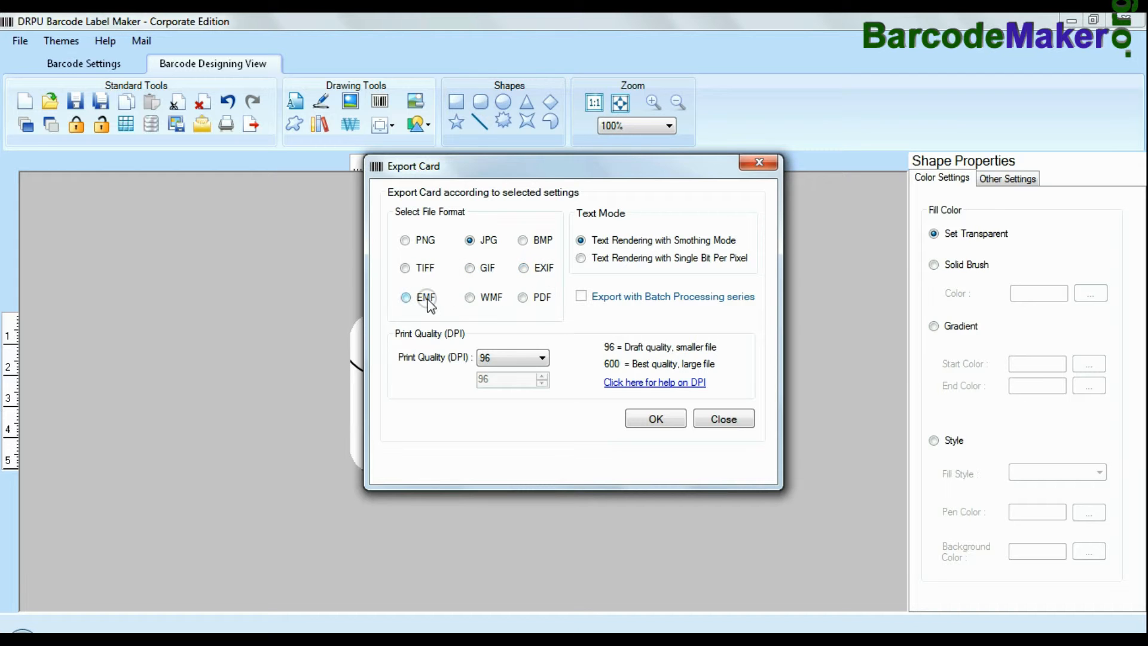
mouse_move(625, 384)
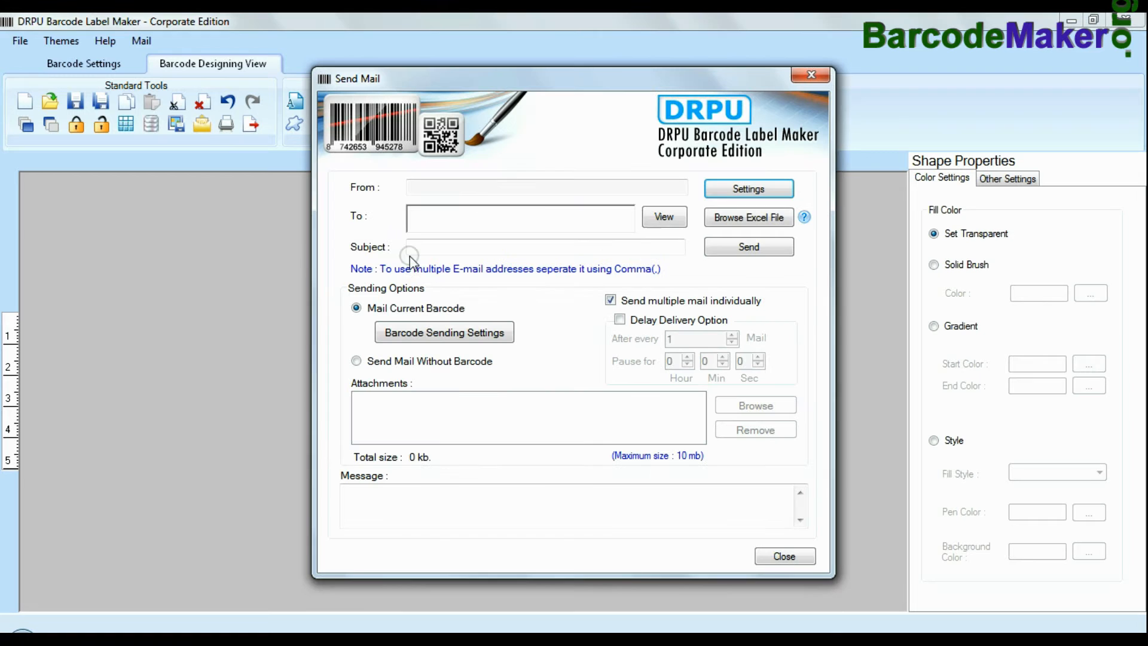
mouse_move(598, 443)
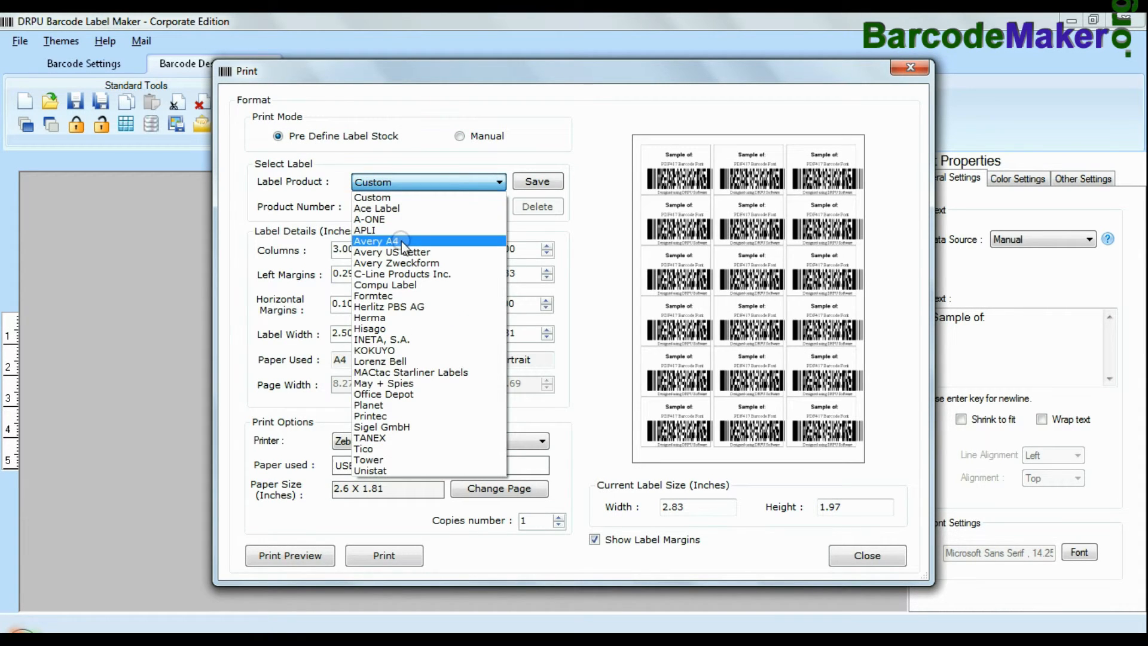
Step: Try label products, settle on Custom with HP LaserJet CP 1025, and set 4 copies
left_click(374, 240)
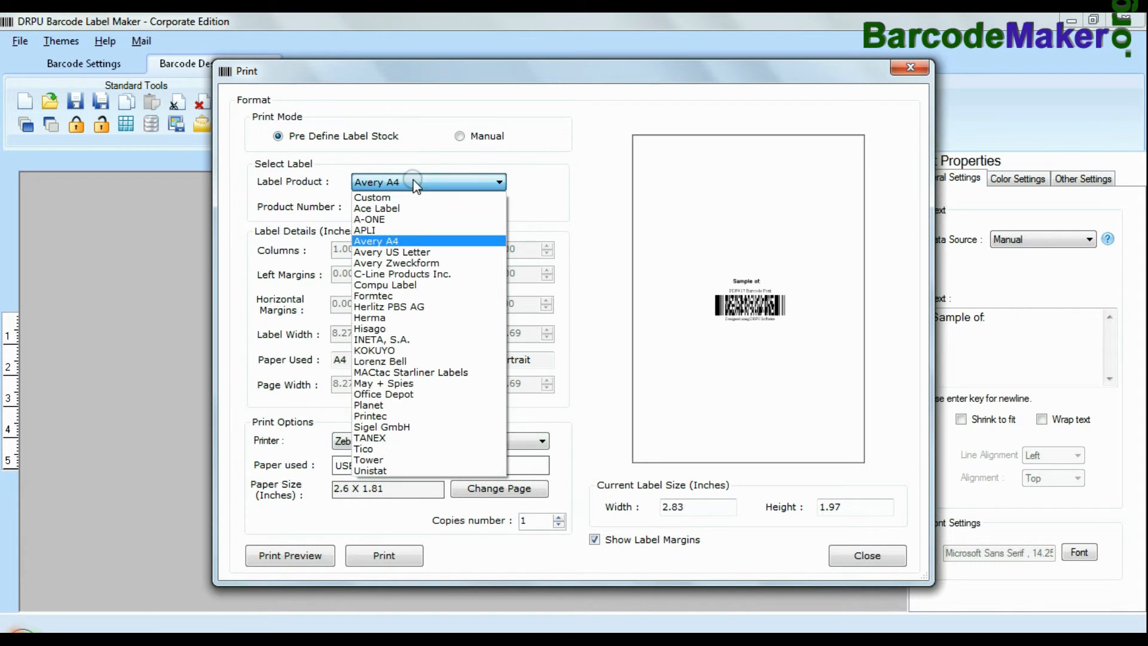
left_click(373, 295)
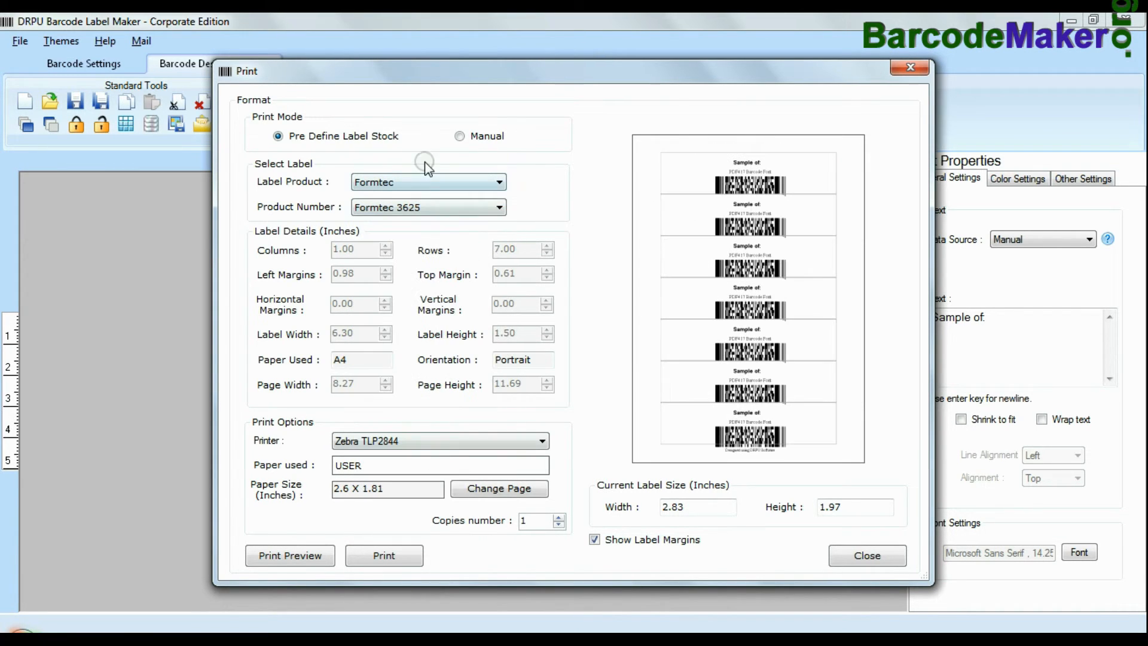
left_click(499, 182)
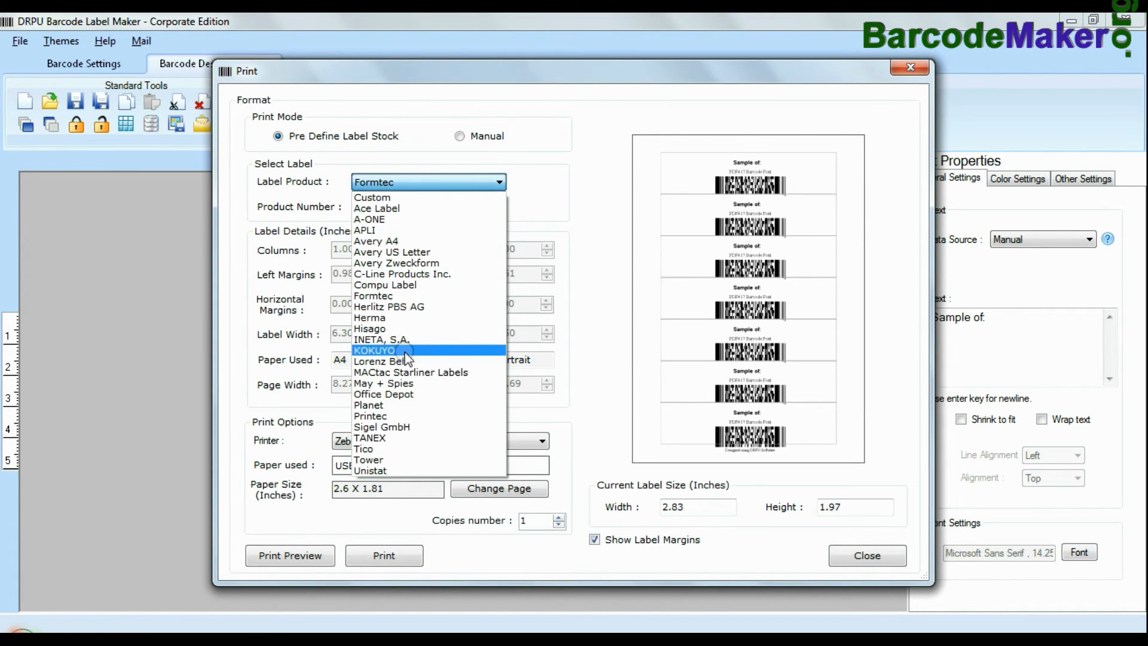
left_click(373, 361)
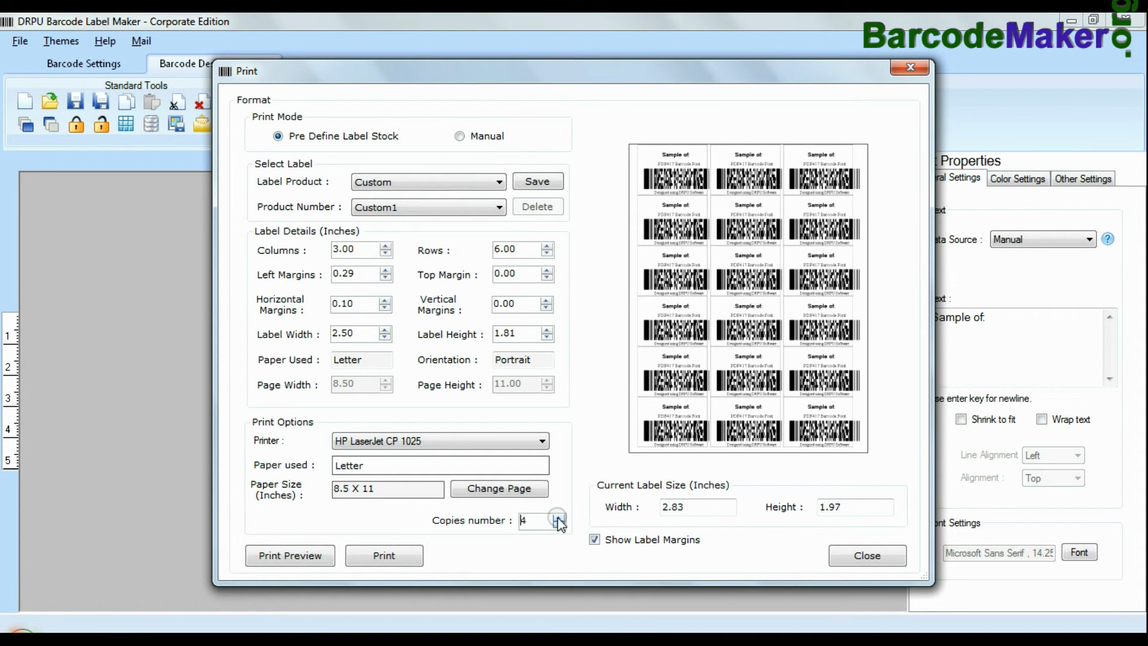
left_click(459, 135)
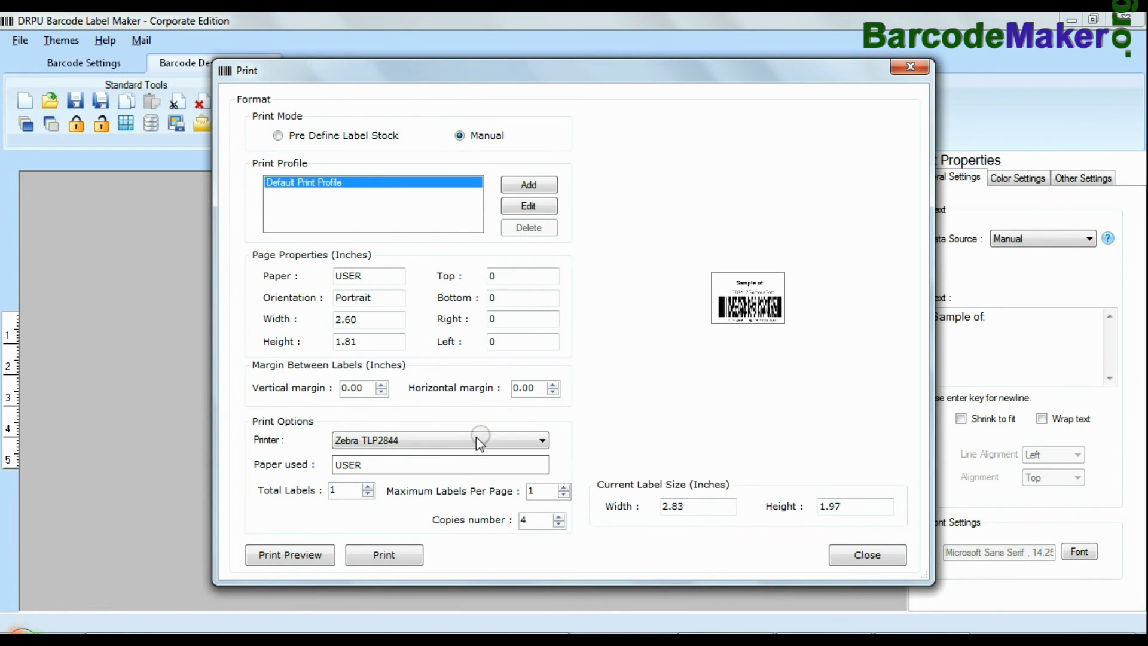
mouse_move(529, 490)
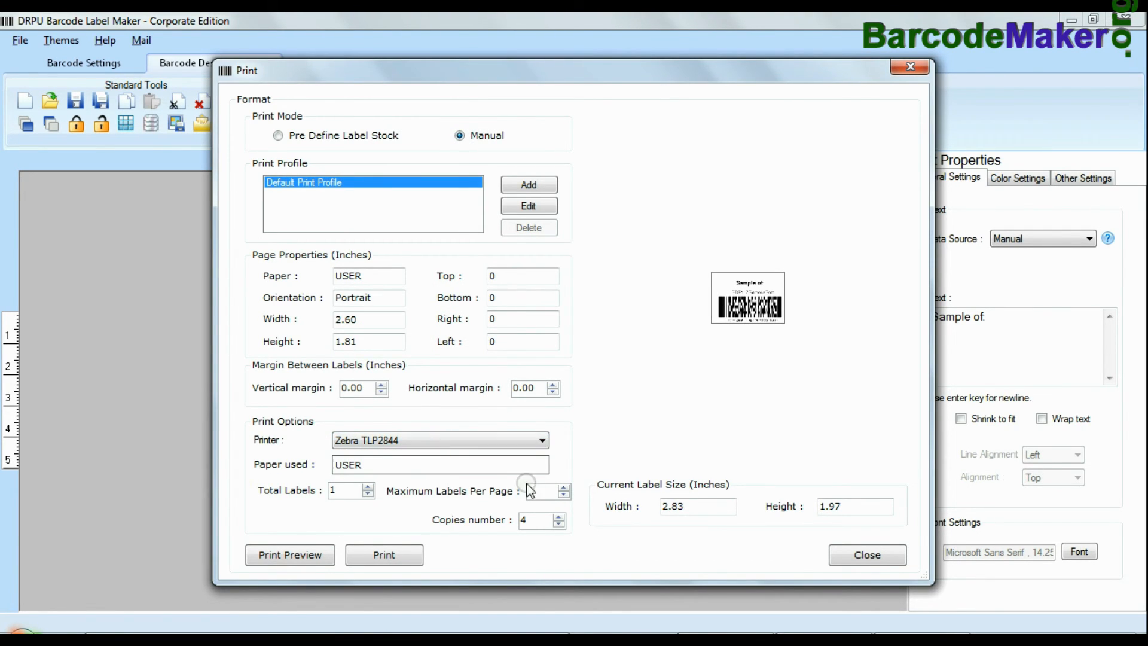
Step: Use manual print mode on Zebra TLP2844 with copies raised to 8
left_click(558, 516)
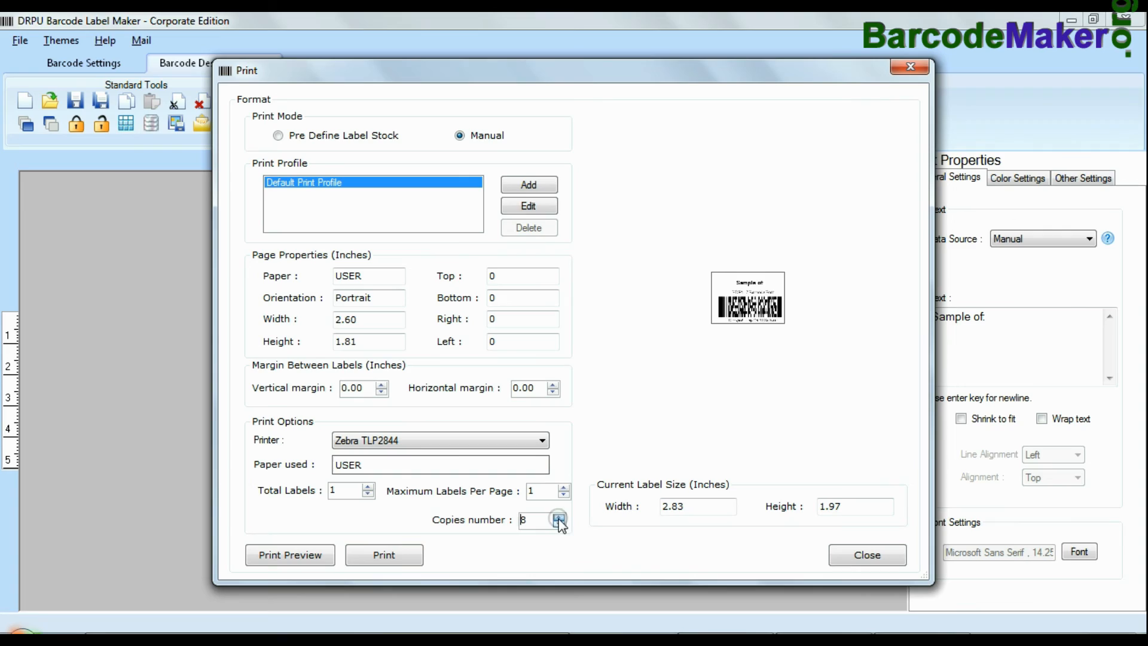